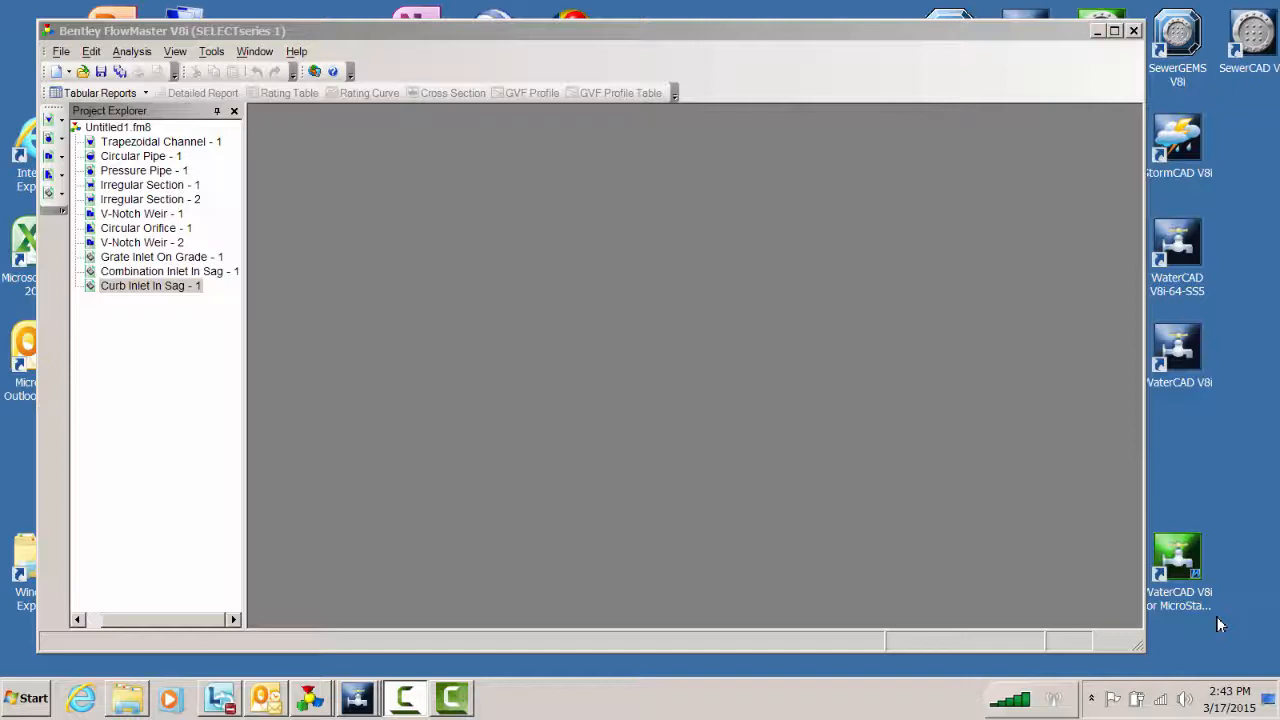
mouse_move(1008, 490)
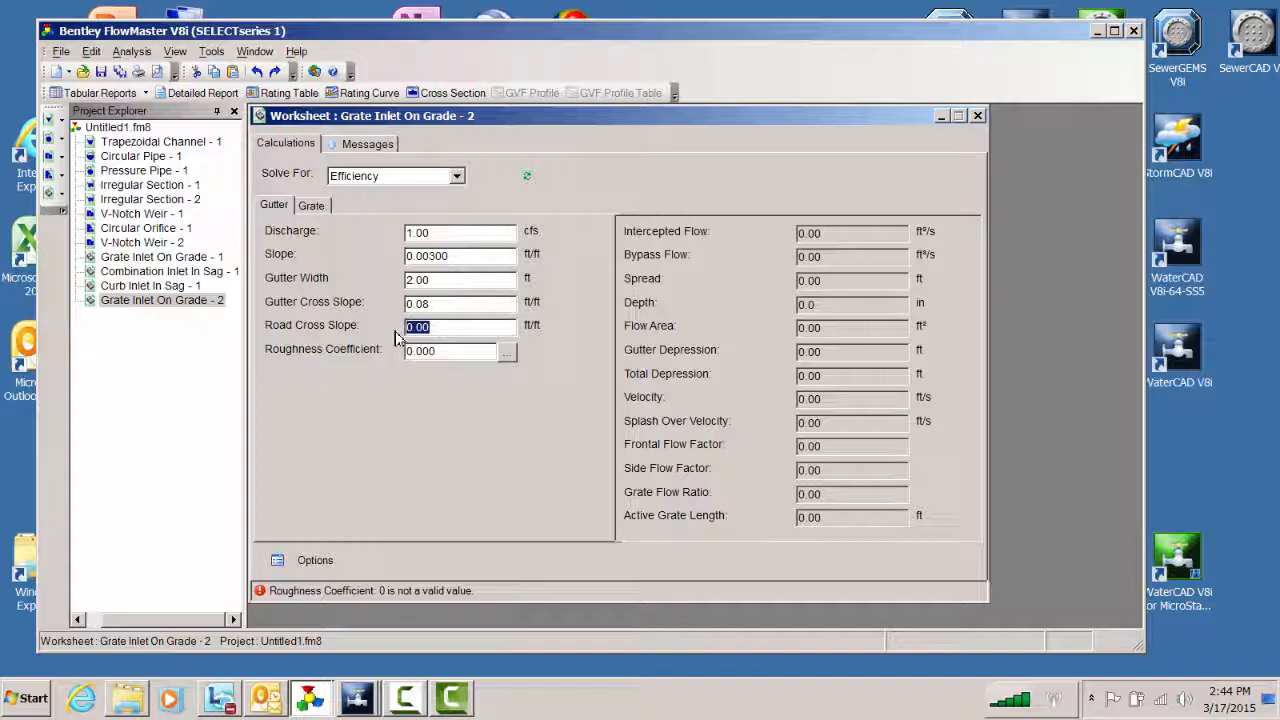
Enter 0.02 for Road Cross Slope and 0.02 for Roughness Coefficient.
type(".02")
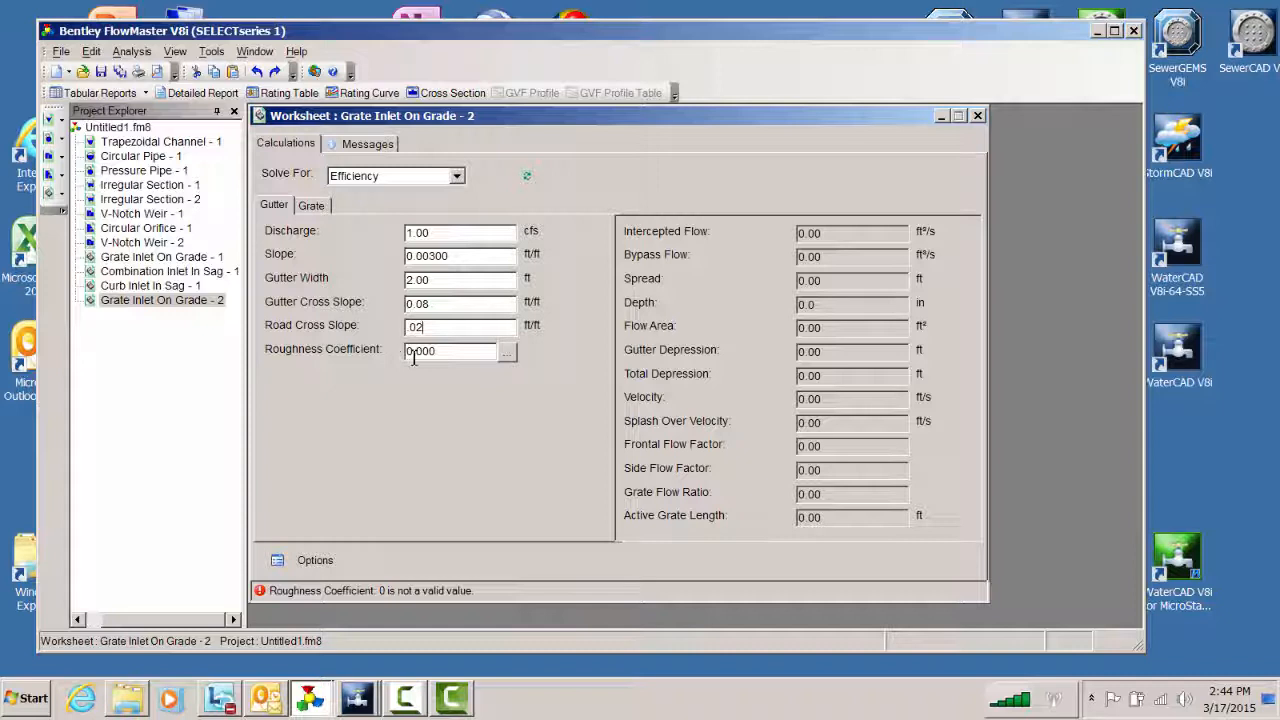
type("0.02")
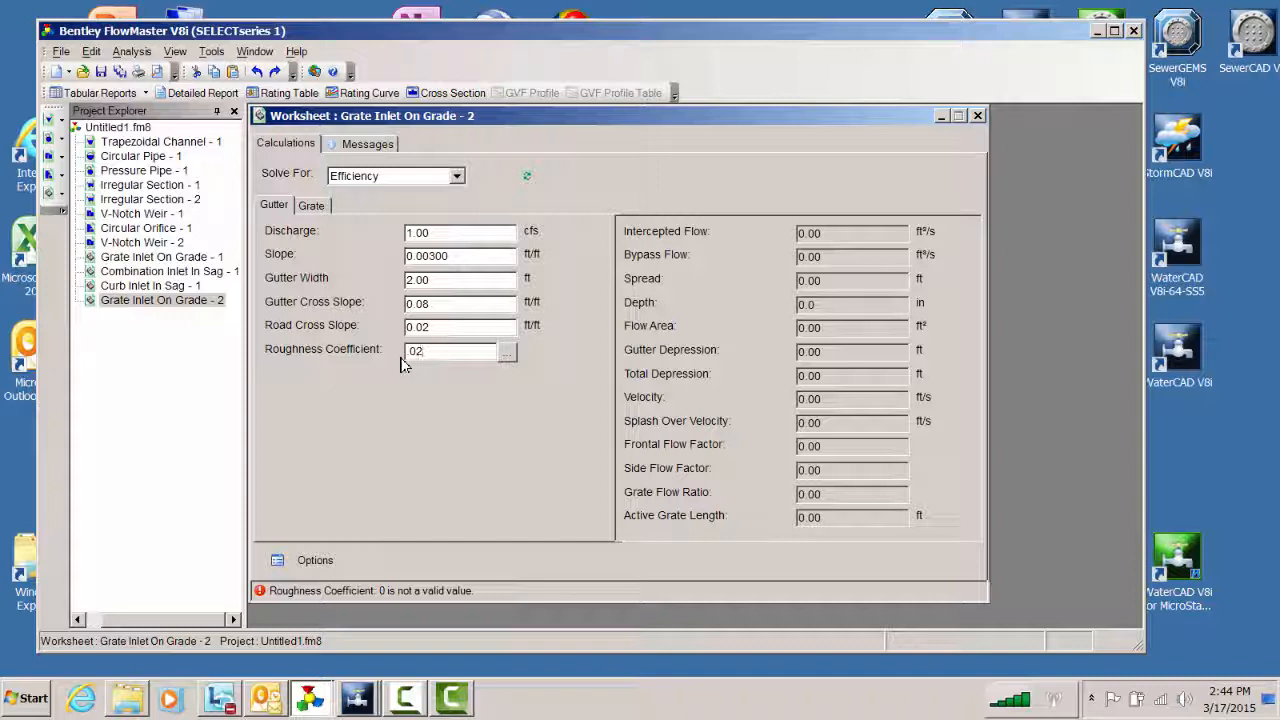
left_click(312, 204)
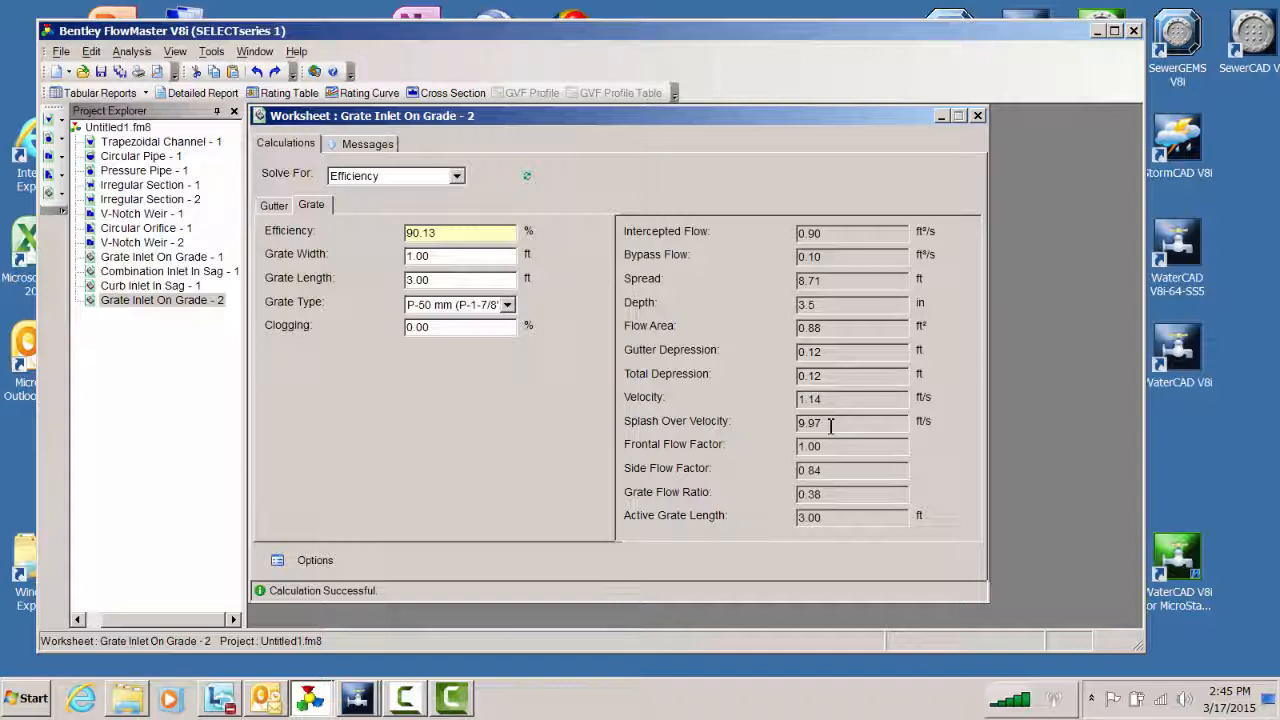
mouse_move(564, 252)
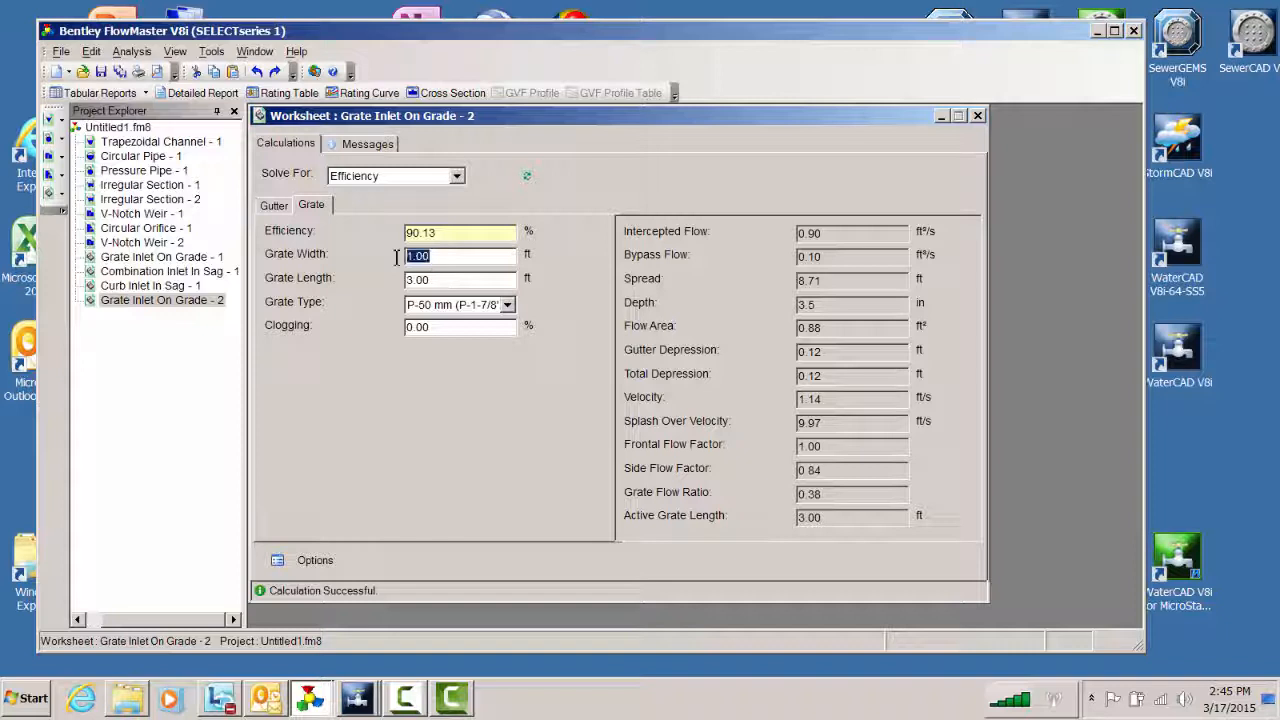
Change Grate Width to 1.5 ft, raising efficiency to 92.44%, then return to gutter inputs.
type("1.5")
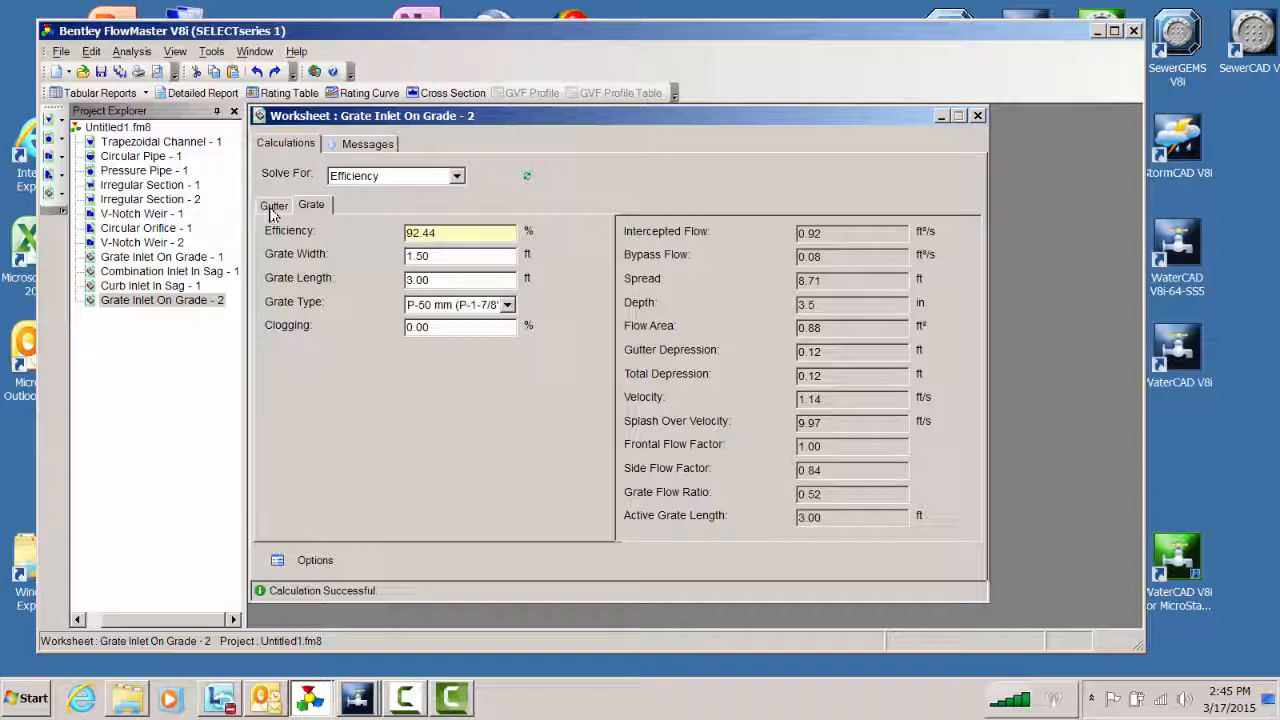
left_click(274, 204)
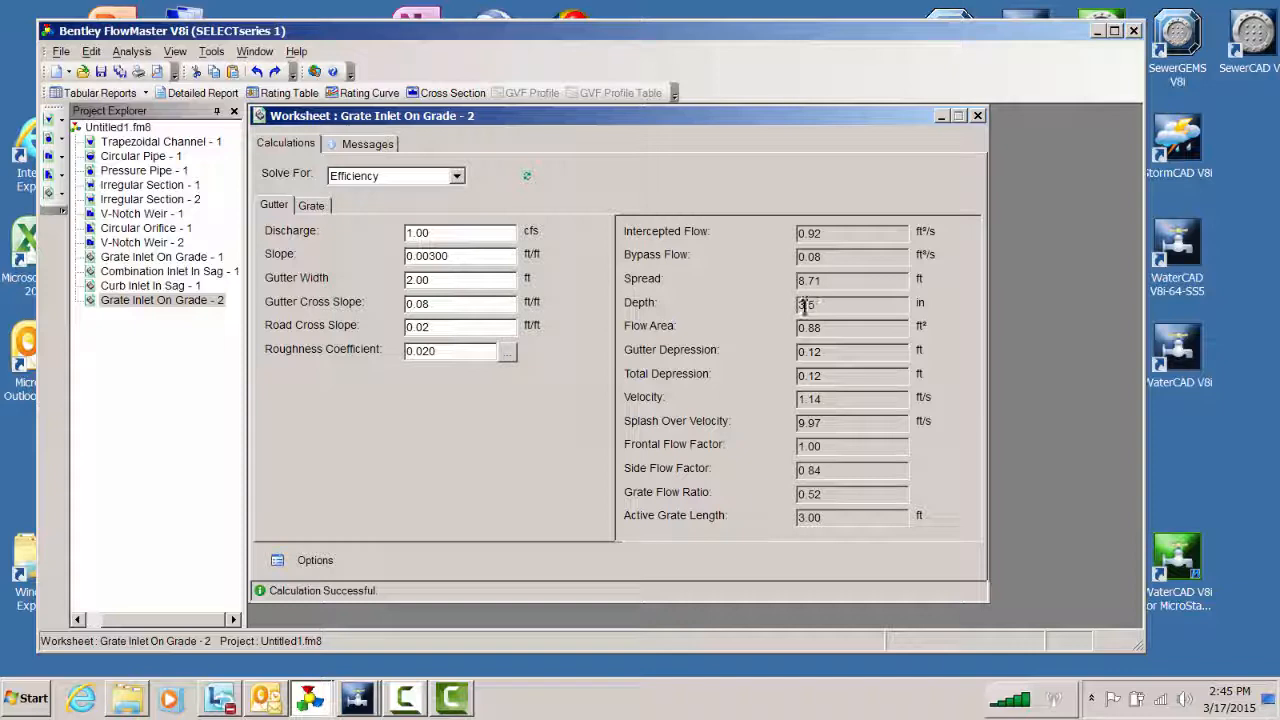
left_click(452, 92)
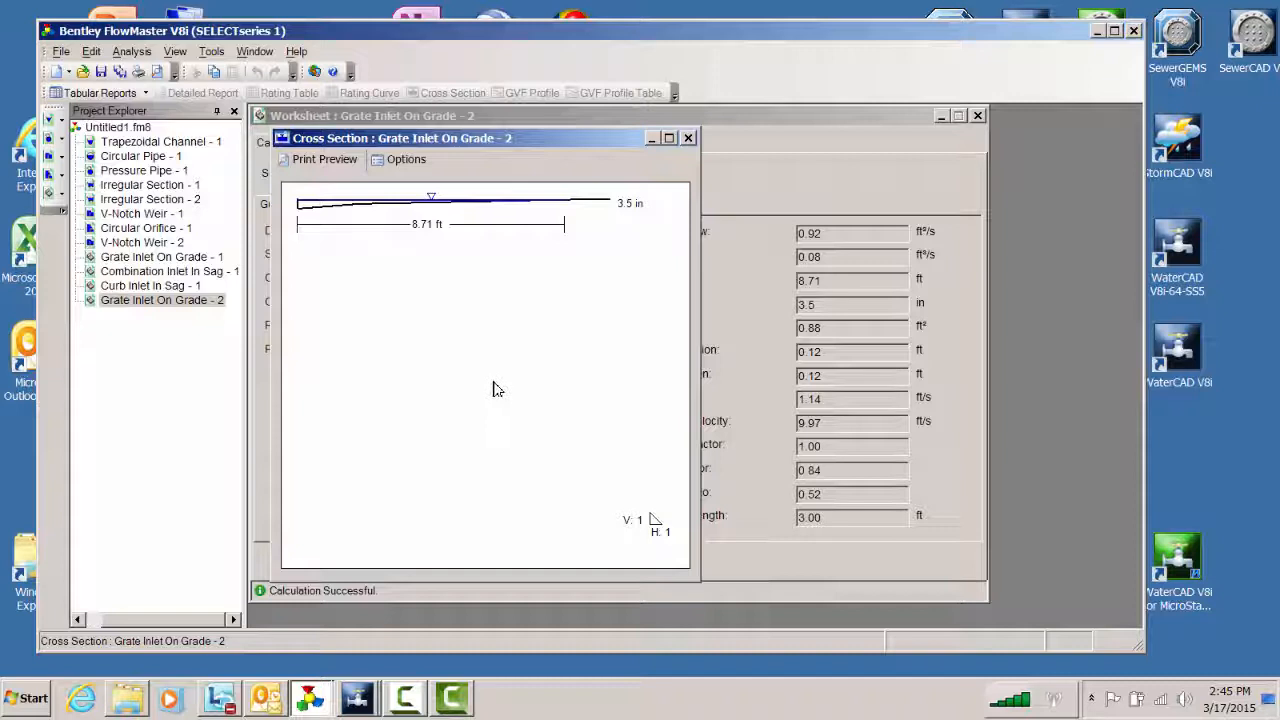
left_click(406, 160)
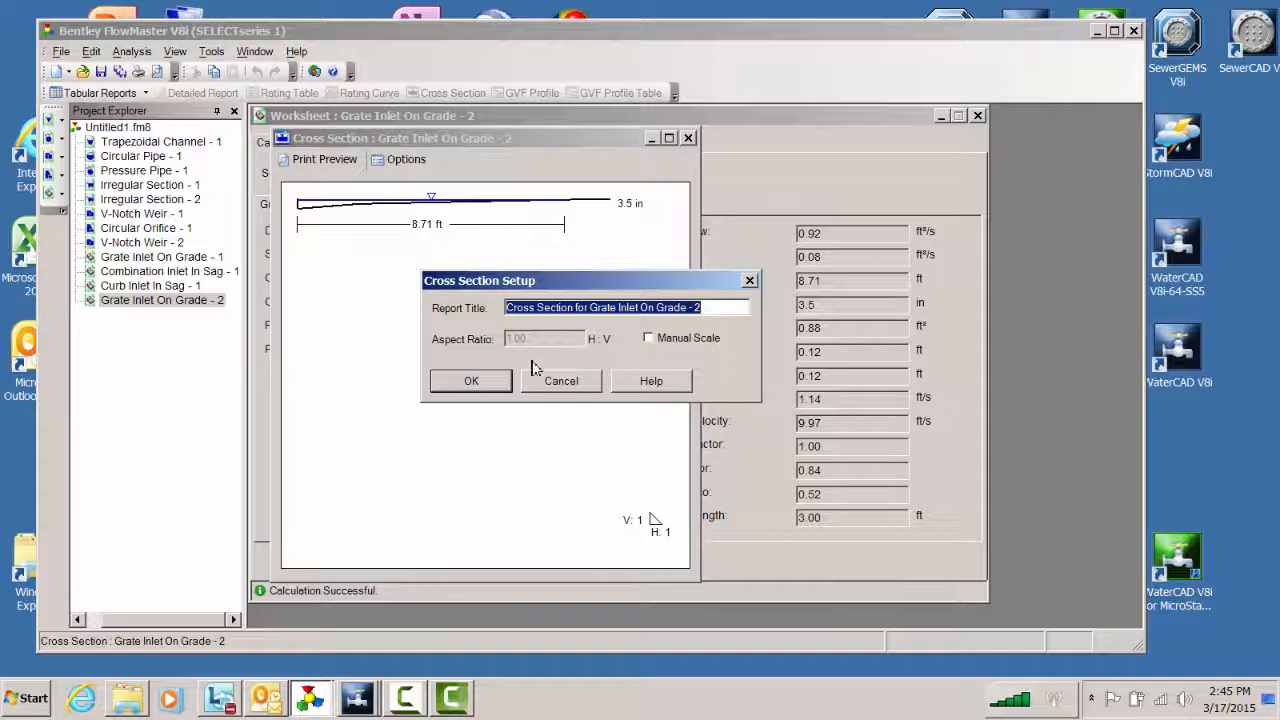
left_click(648, 336)
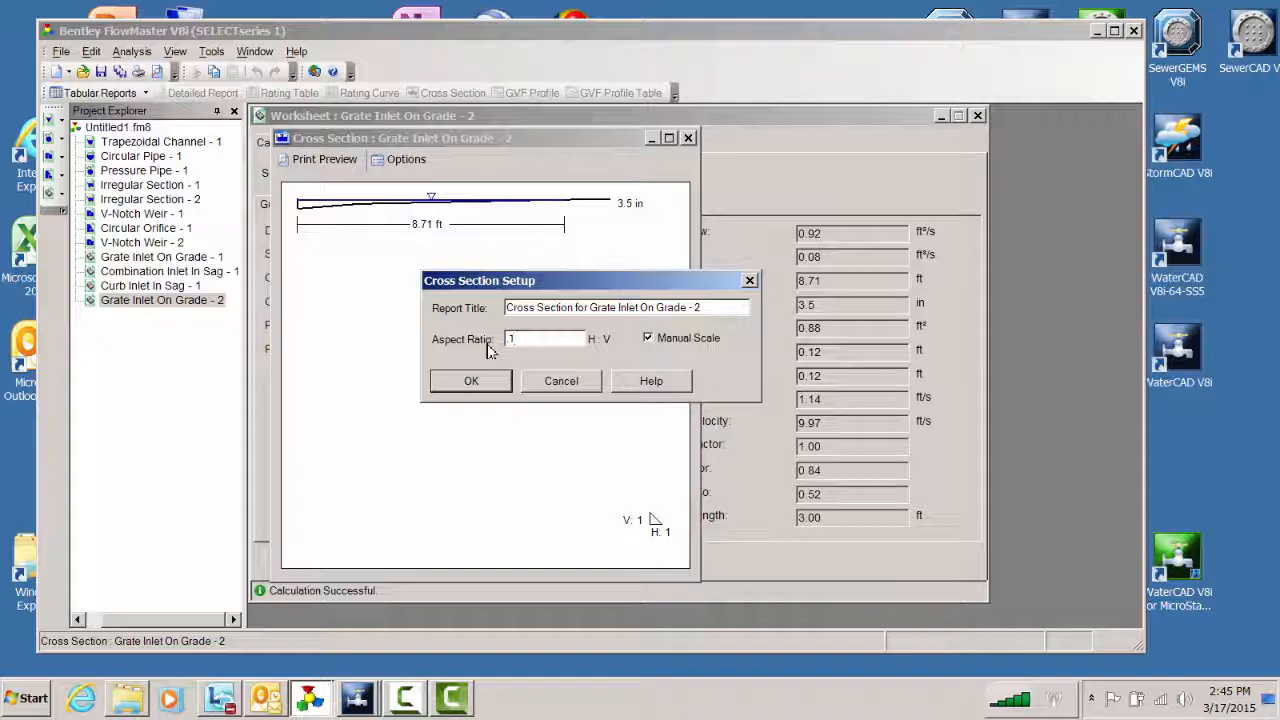
left_click(472, 380)
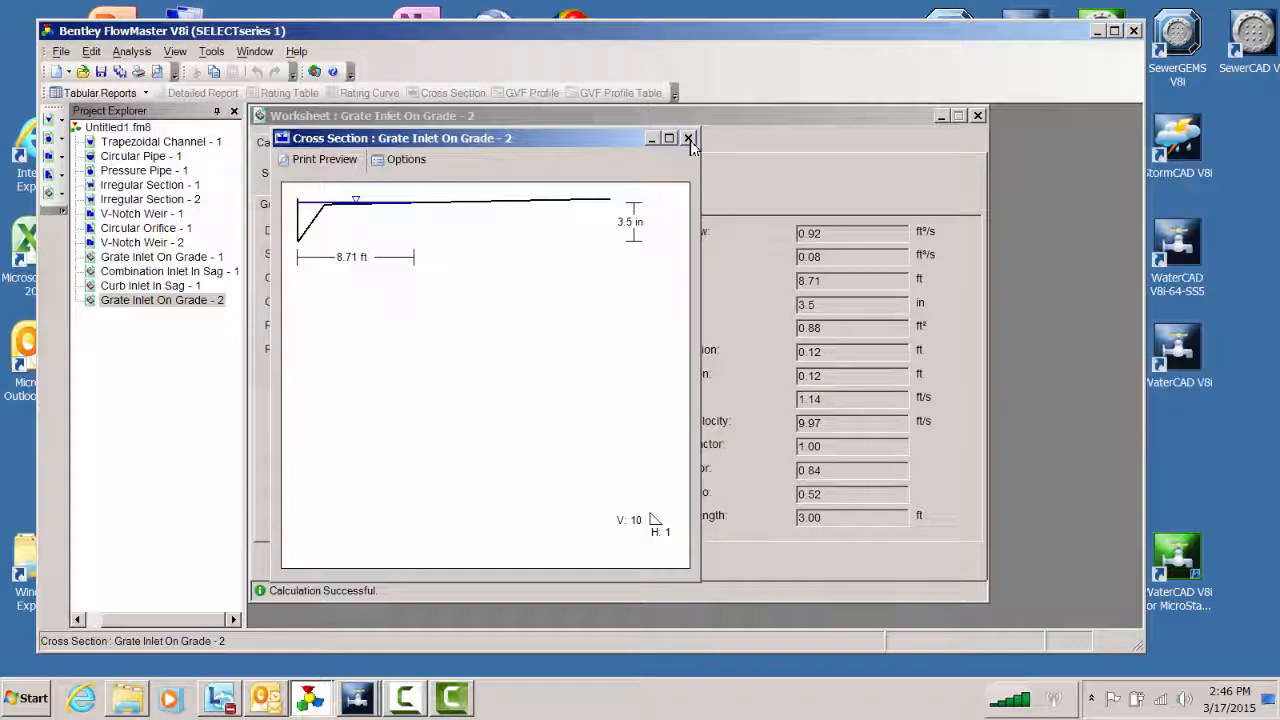
left_click(688, 138)
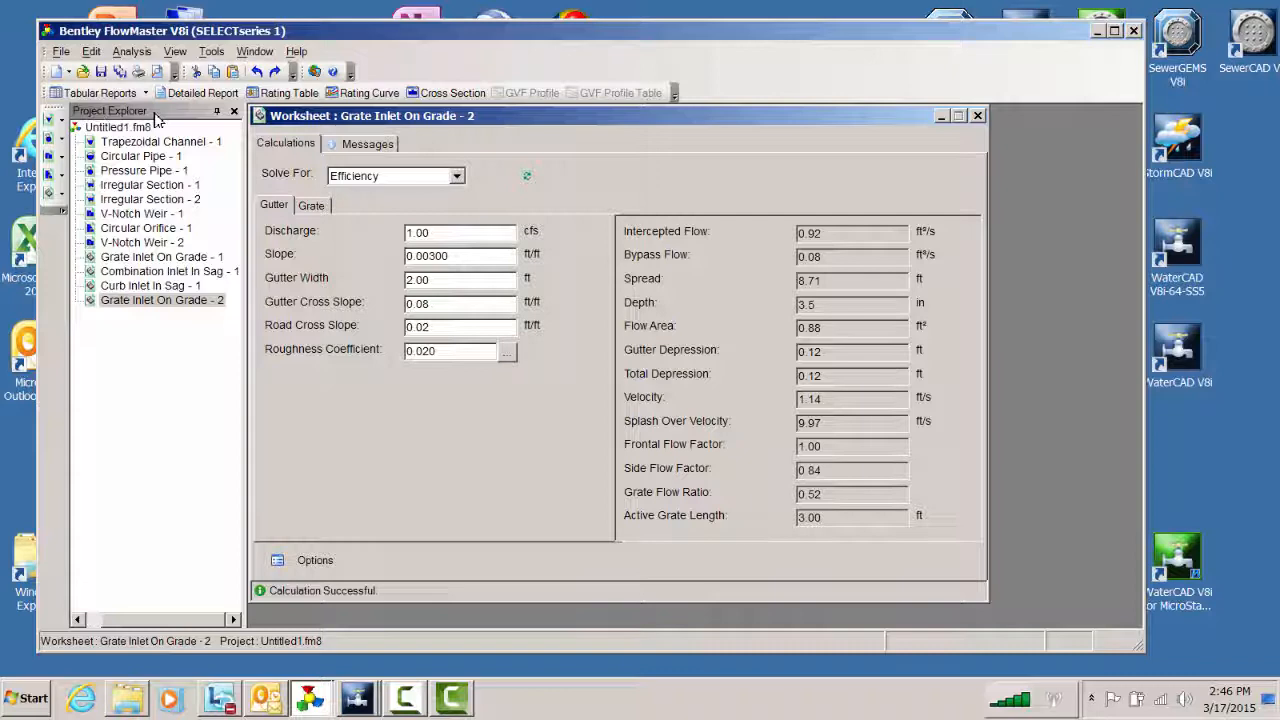
Create a new worksheet of type Inlets > Combination Inlet In Sag.
left_click(56, 72)
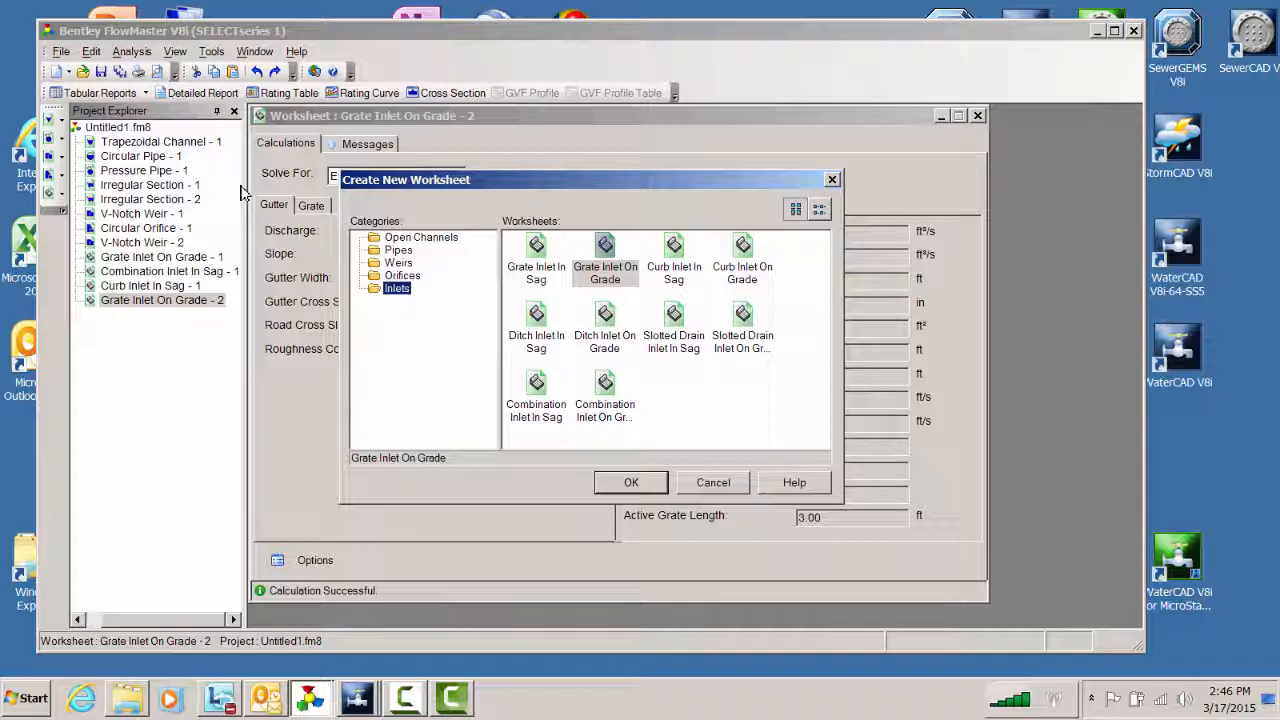
left_click(536, 396)
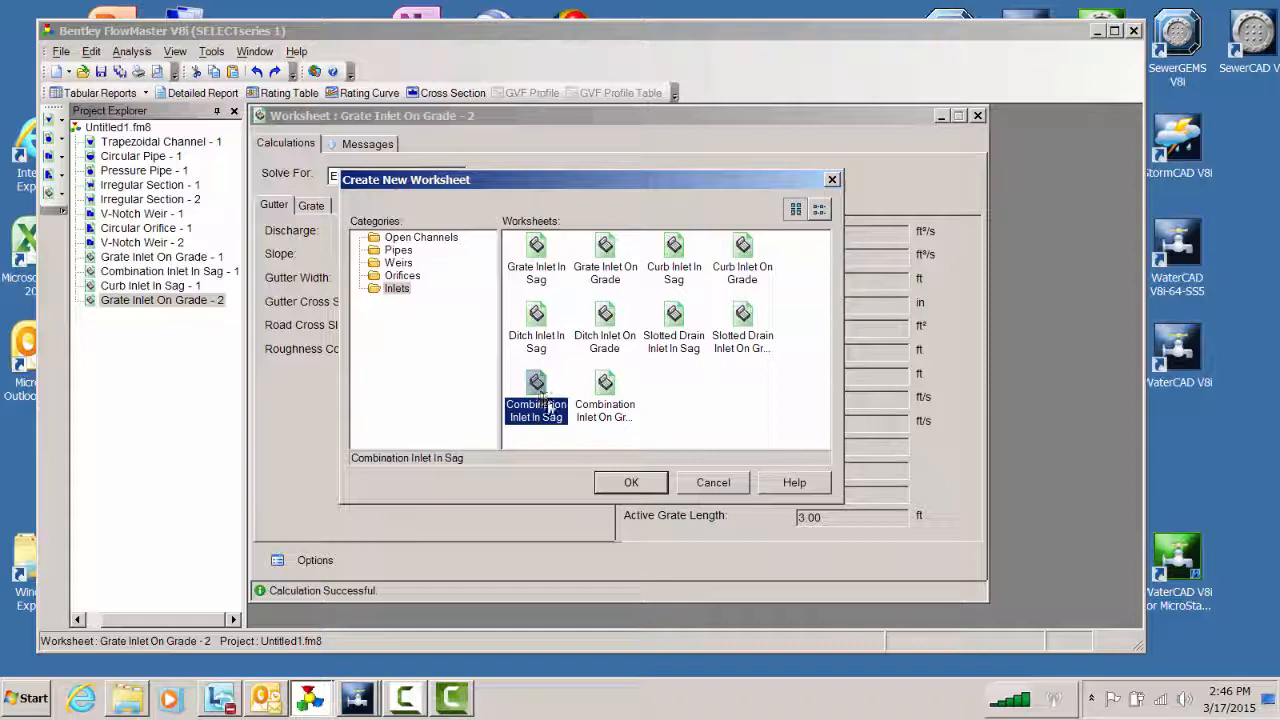
left_click(632, 482)
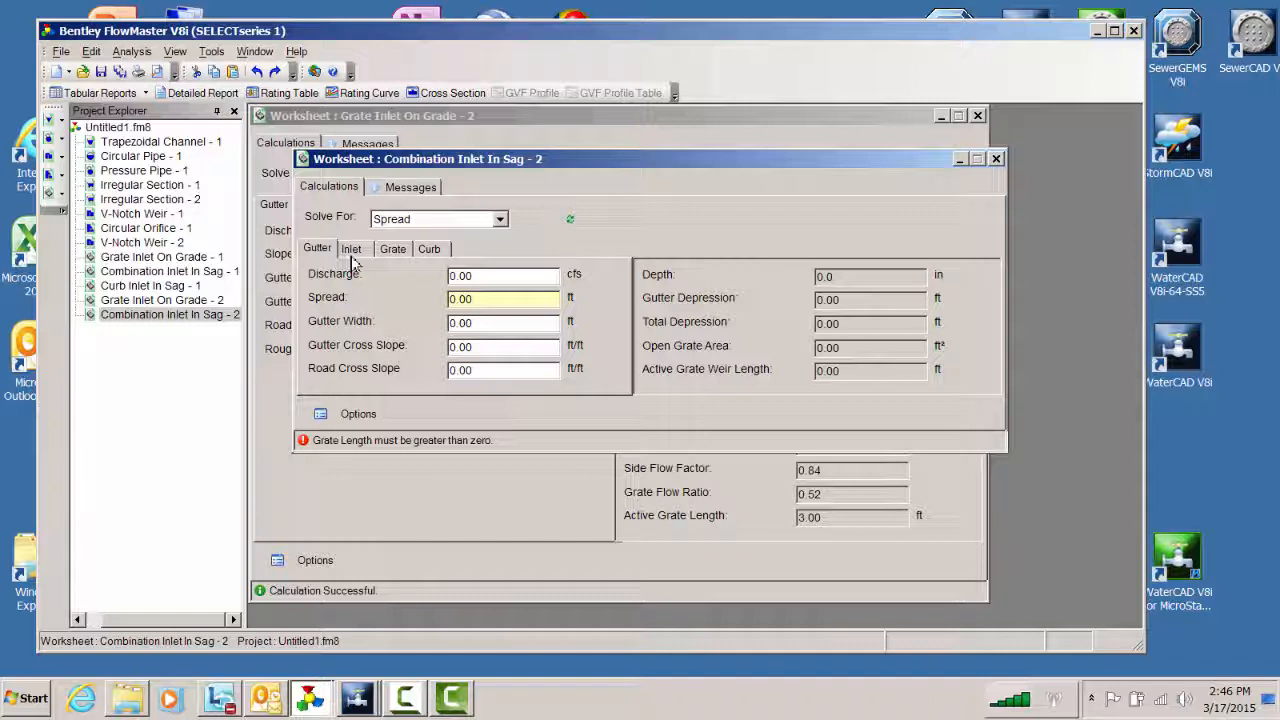
Enter discharge 1.00 and 1.50 values, then fill the inlet depression inputs.
triple_click(502, 276)
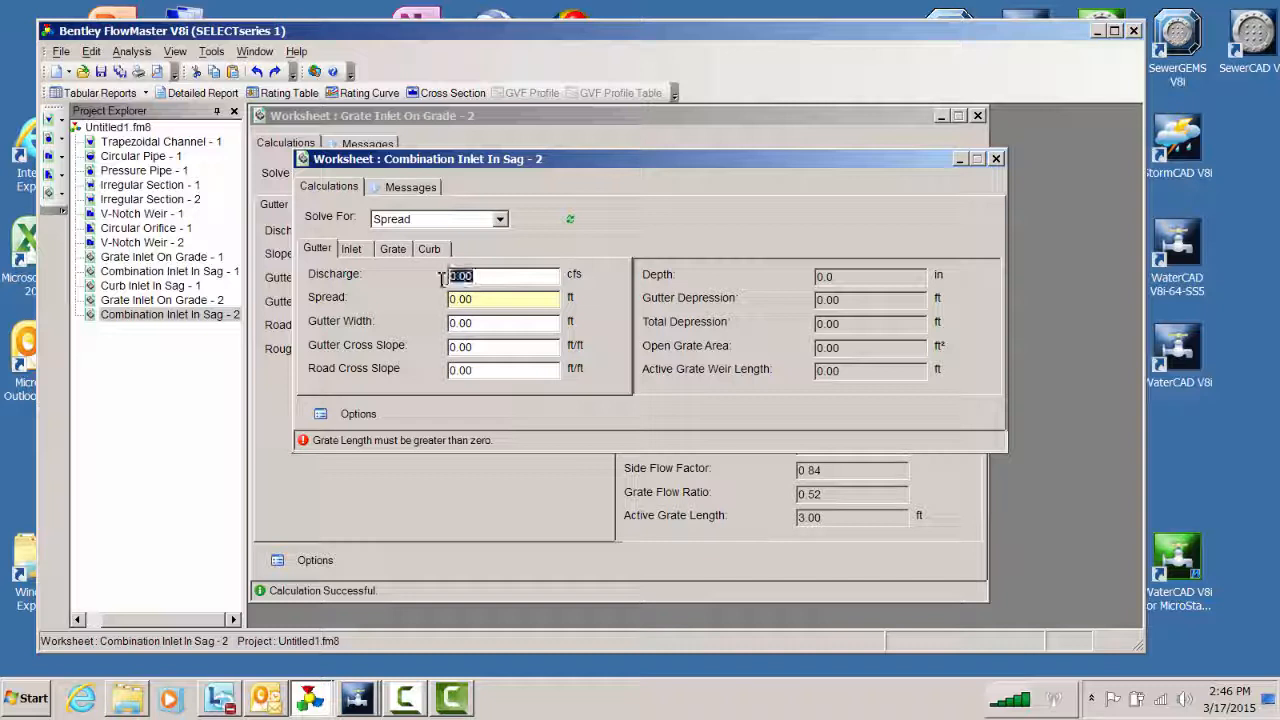
type("1.00")
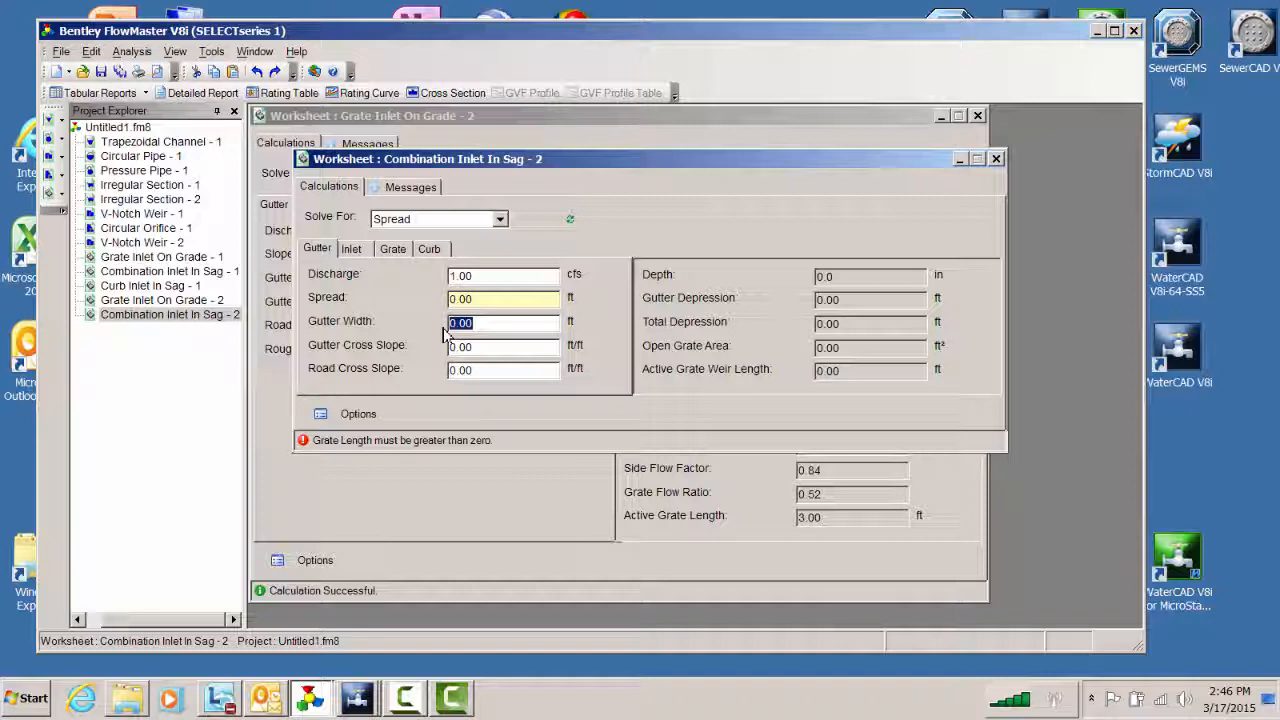
type("1.50")
left_click(504, 370)
type(".02")
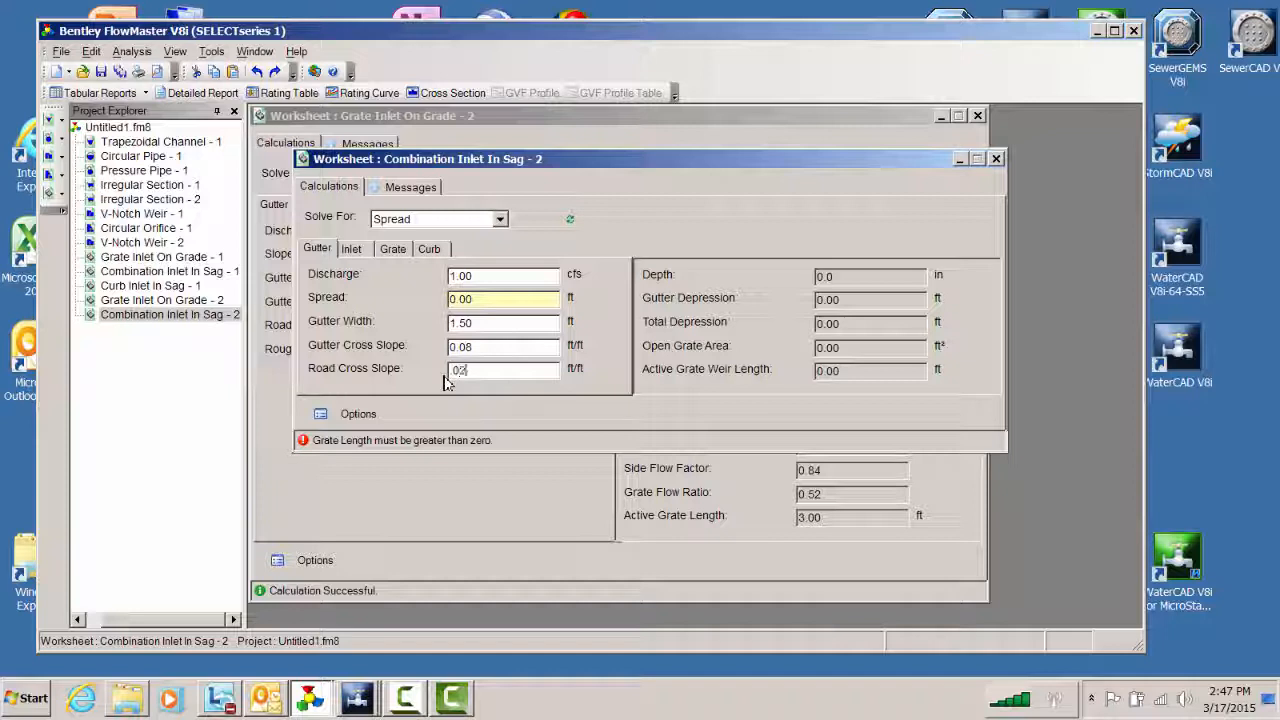
left_click(352, 248)
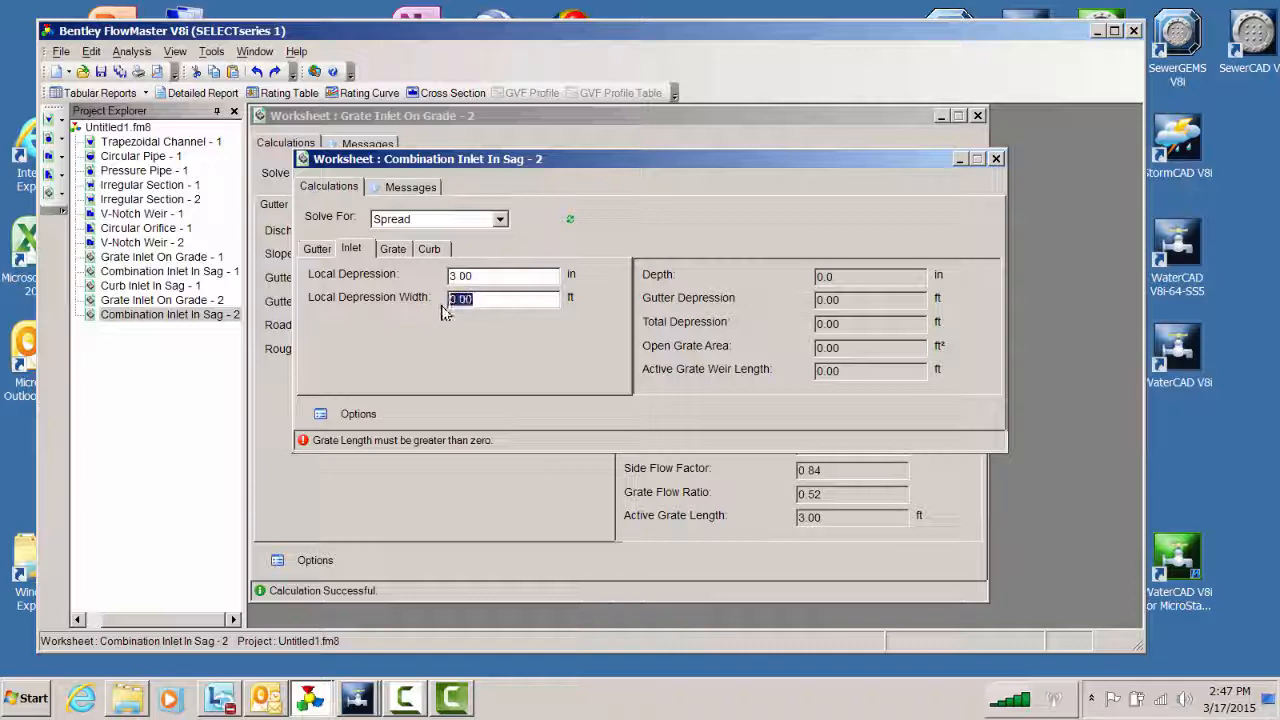
left_click(392, 248)
type("3")
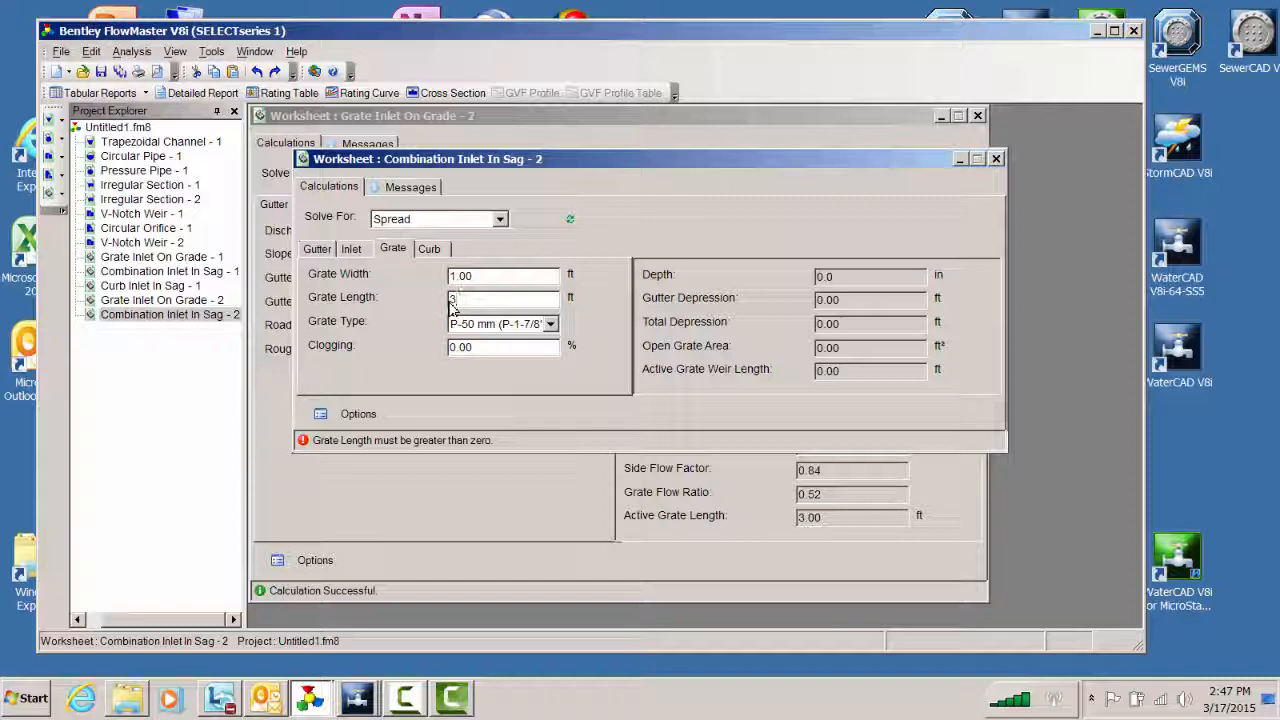
Enter grate length and settings, review the 1.39 ft spread, and show the cross section.
left_click(428, 248)
type(".5")
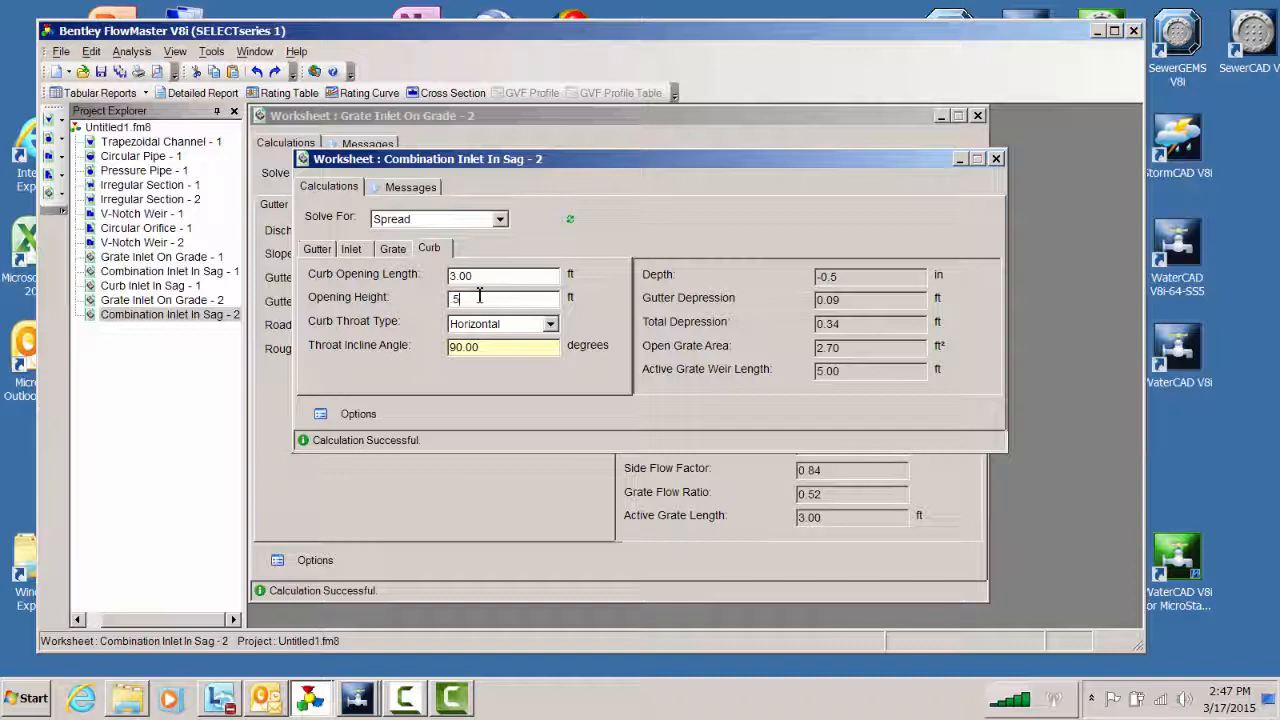
left_click(392, 248)
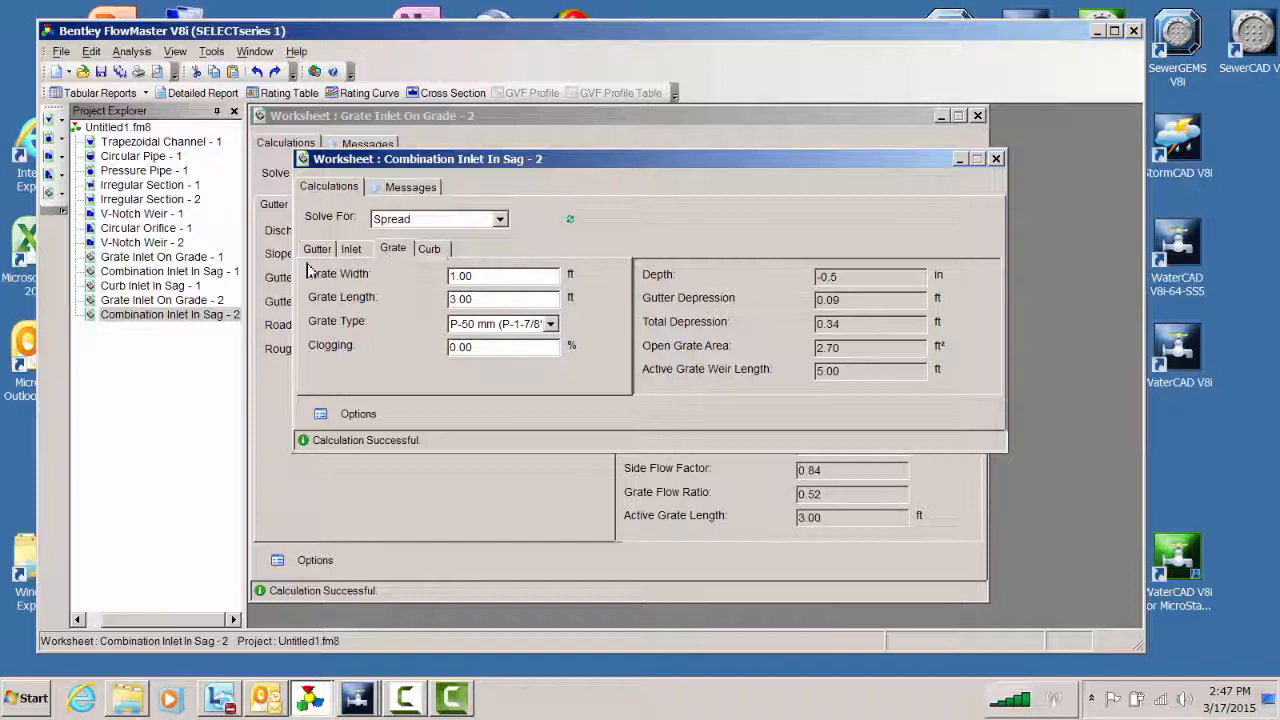
left_click(316, 248)
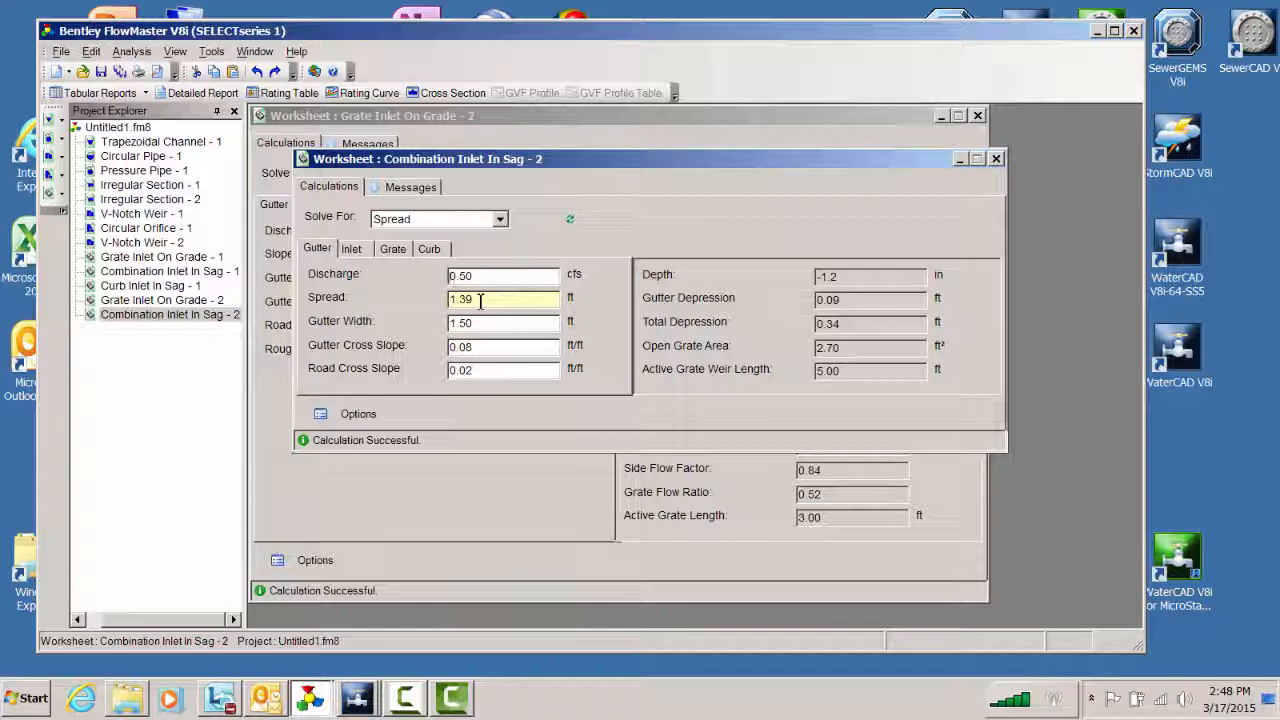
left_click(452, 92)
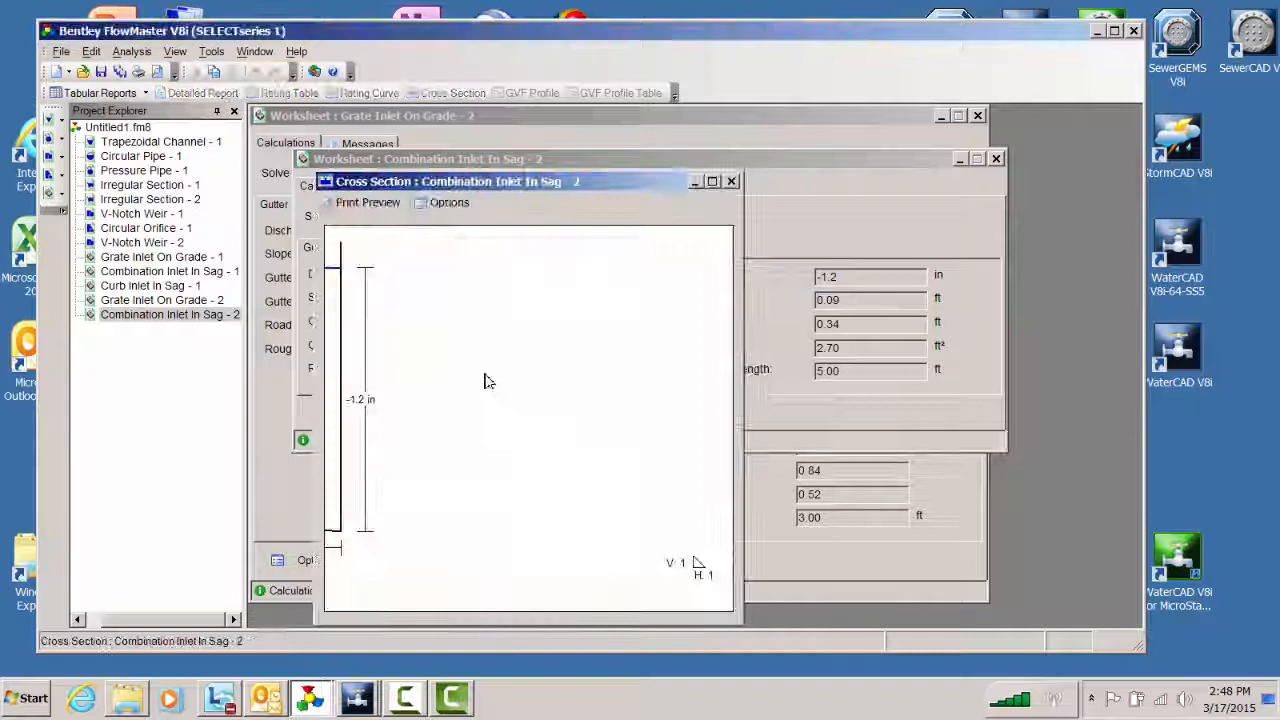
Close the cross section view of the combination inlet.
left_click(732, 180)
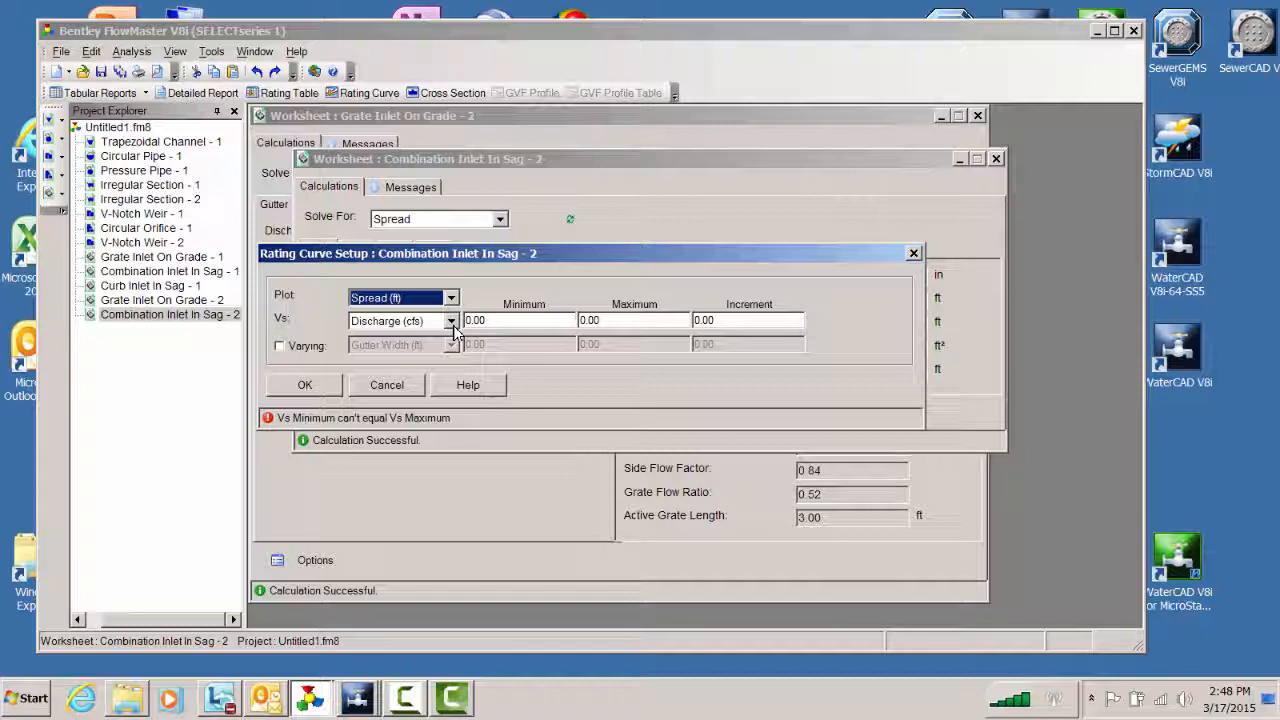
Vary Curb Opening Length in the rating curve setup and generate the spread vs discharge curve.
left_click(280, 344)
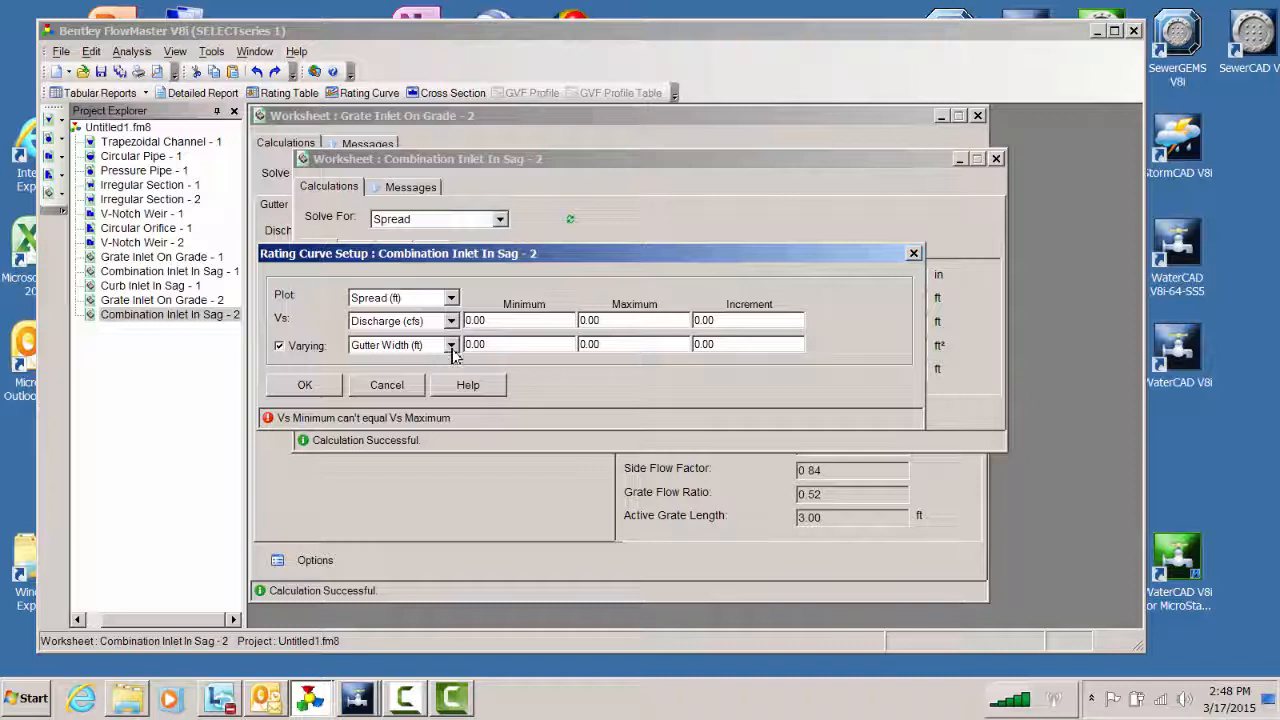
left_click(452, 344)
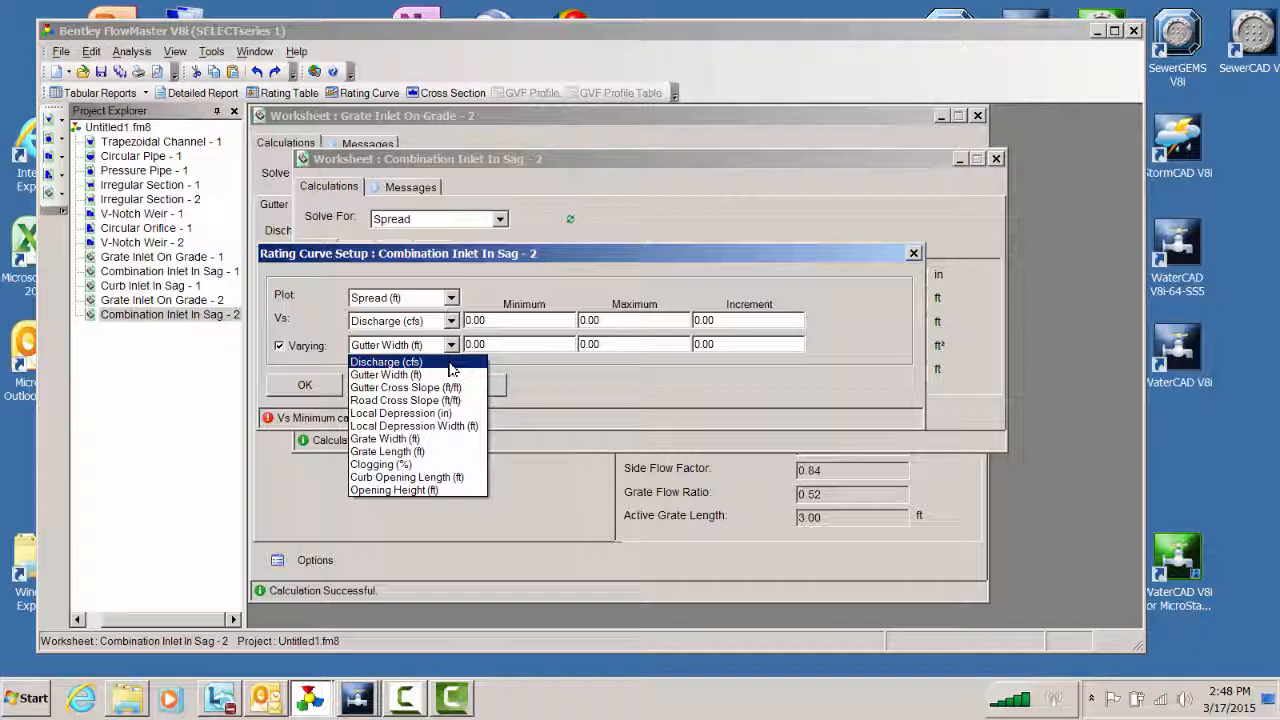
left_click(406, 476)
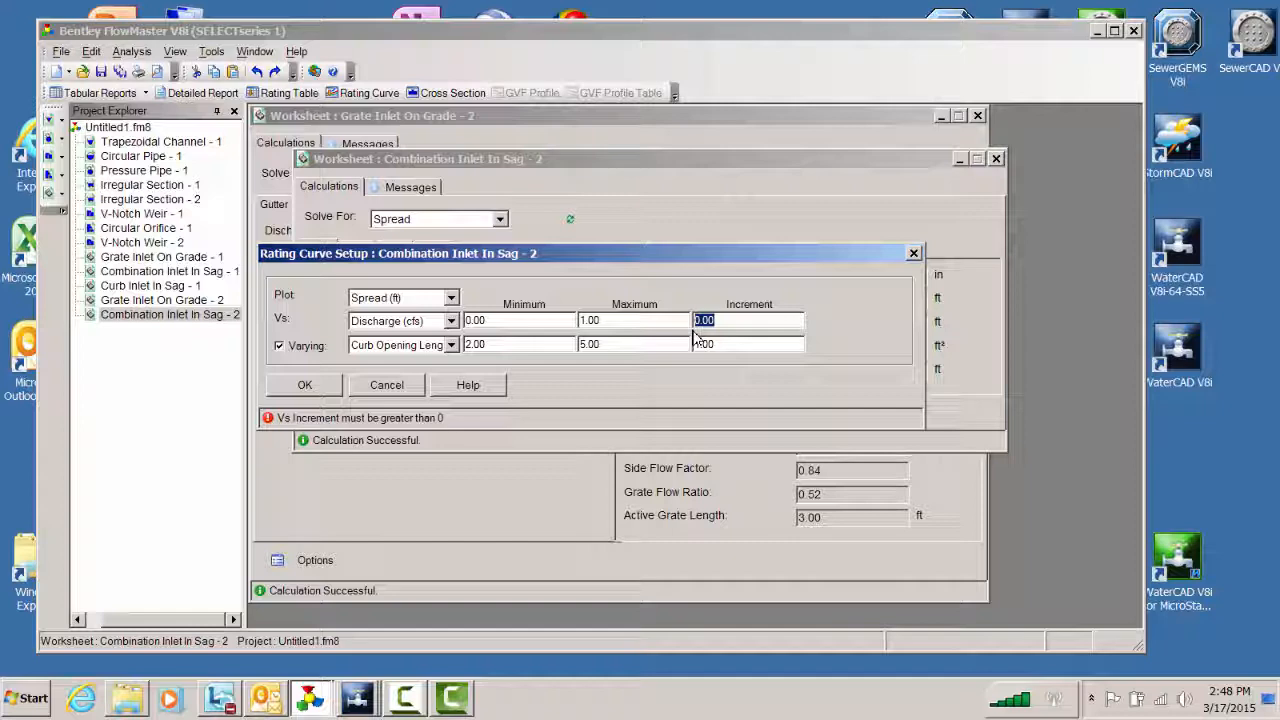
left_click(304, 384)
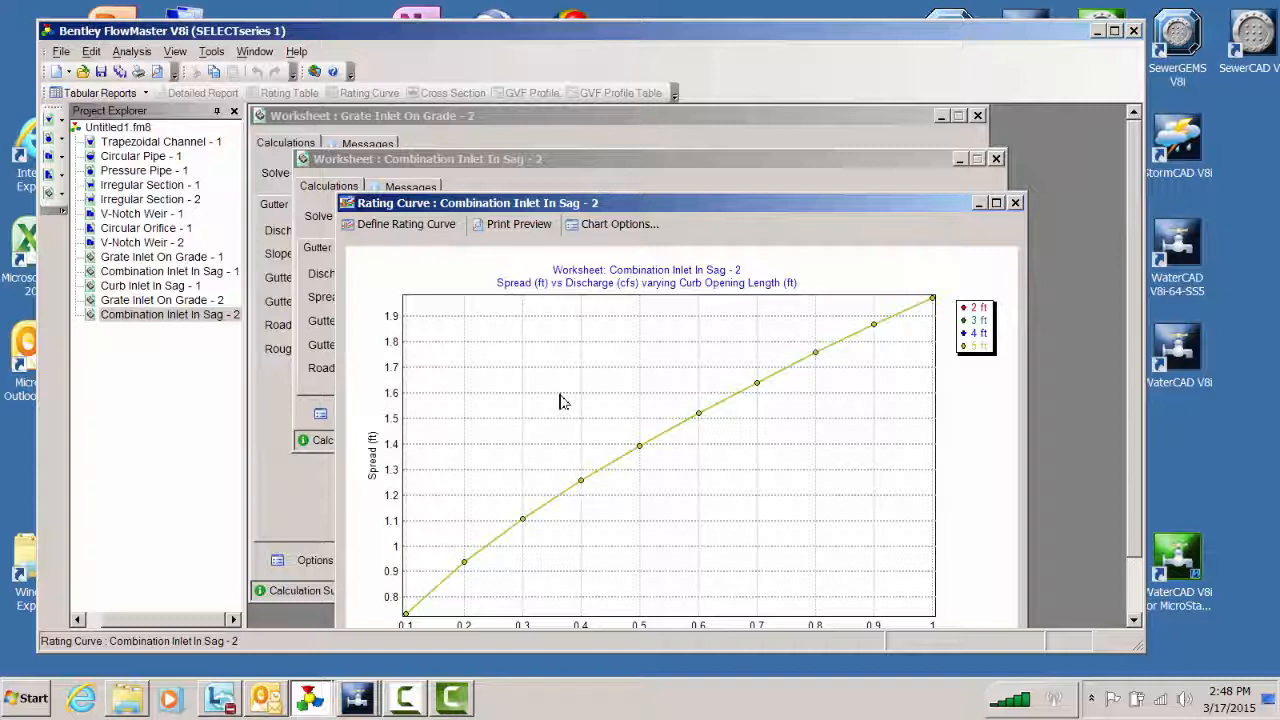
mouse_move(870, 350)
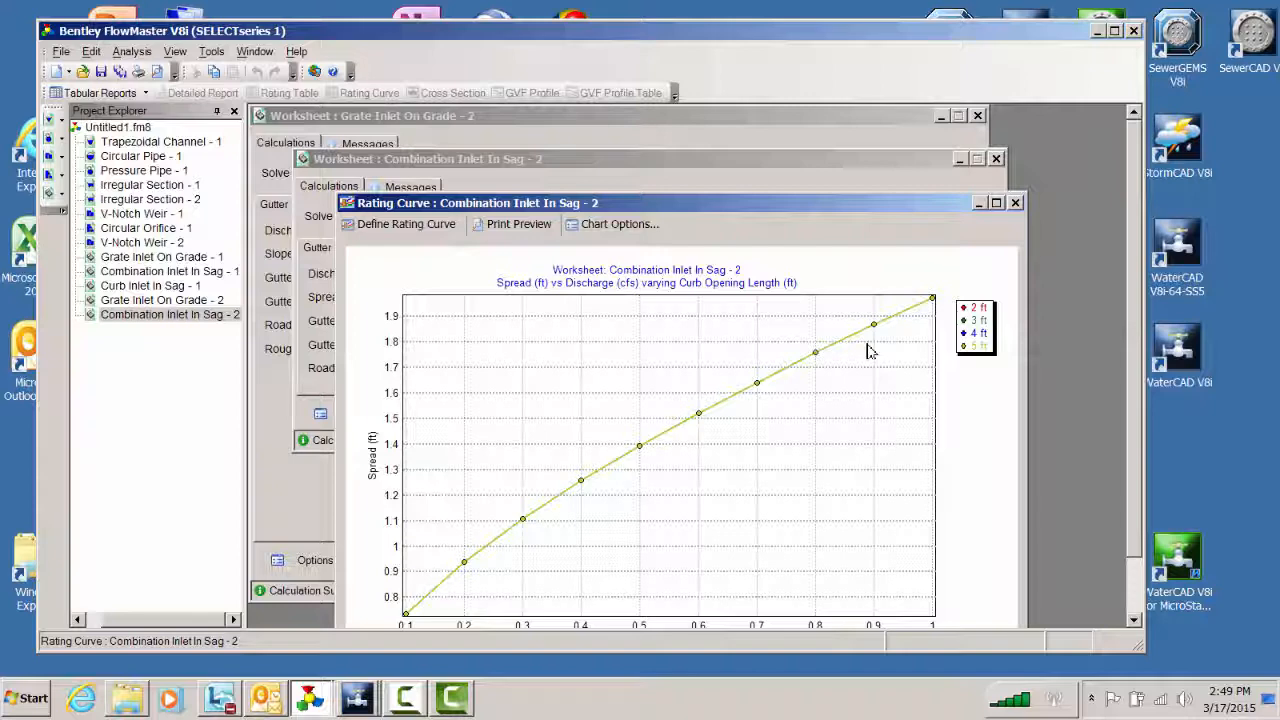
Close the spread vs discharge rating curve chart.
left_click(1014, 202)
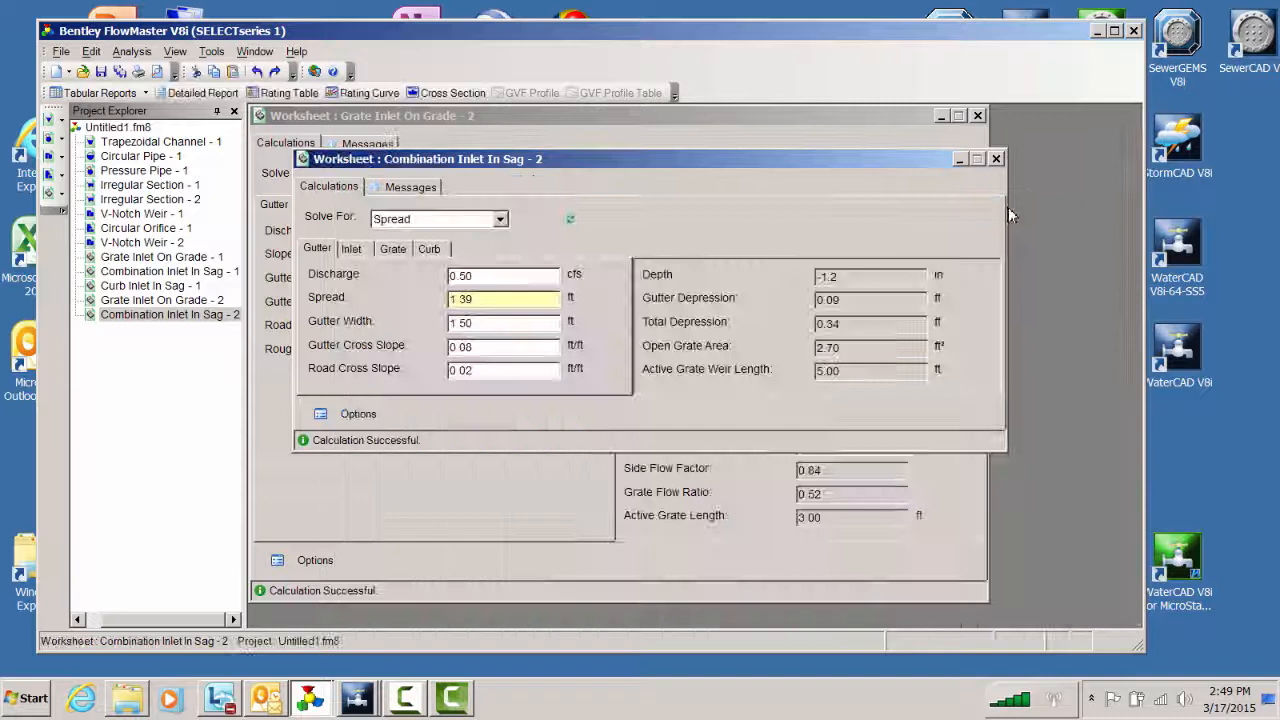
mouse_move(804, 214)
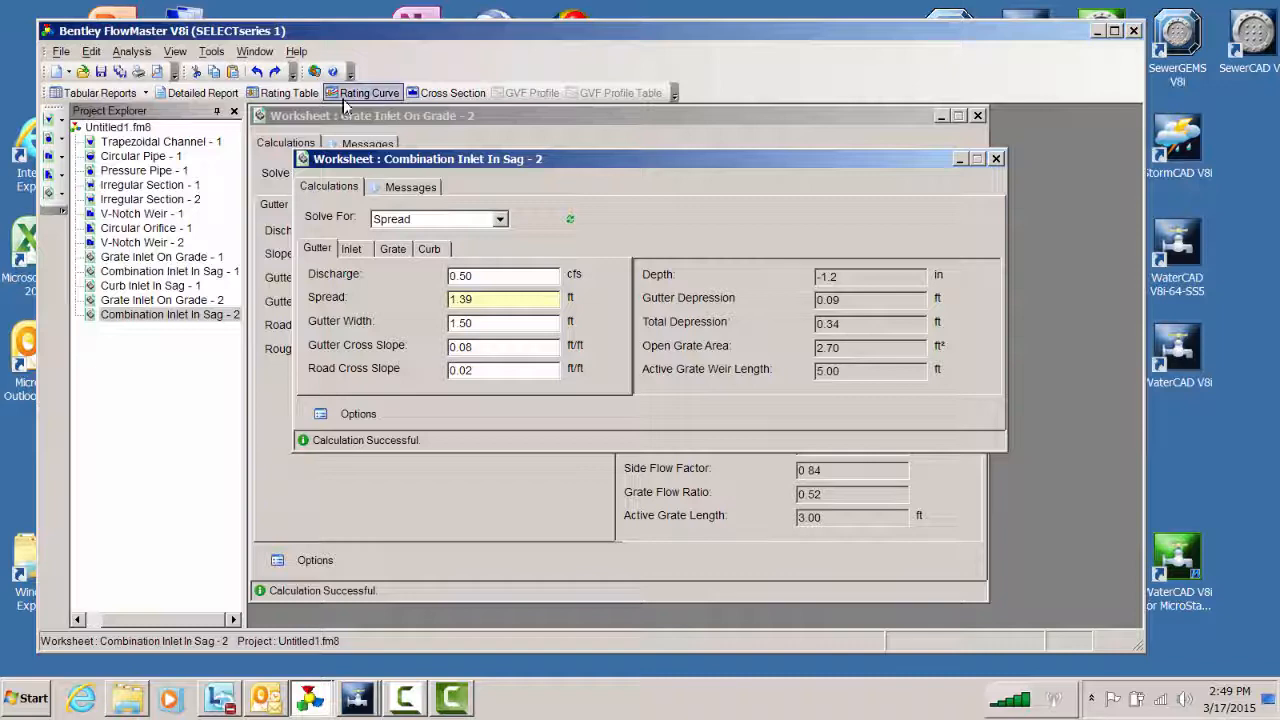
left_click(368, 92)
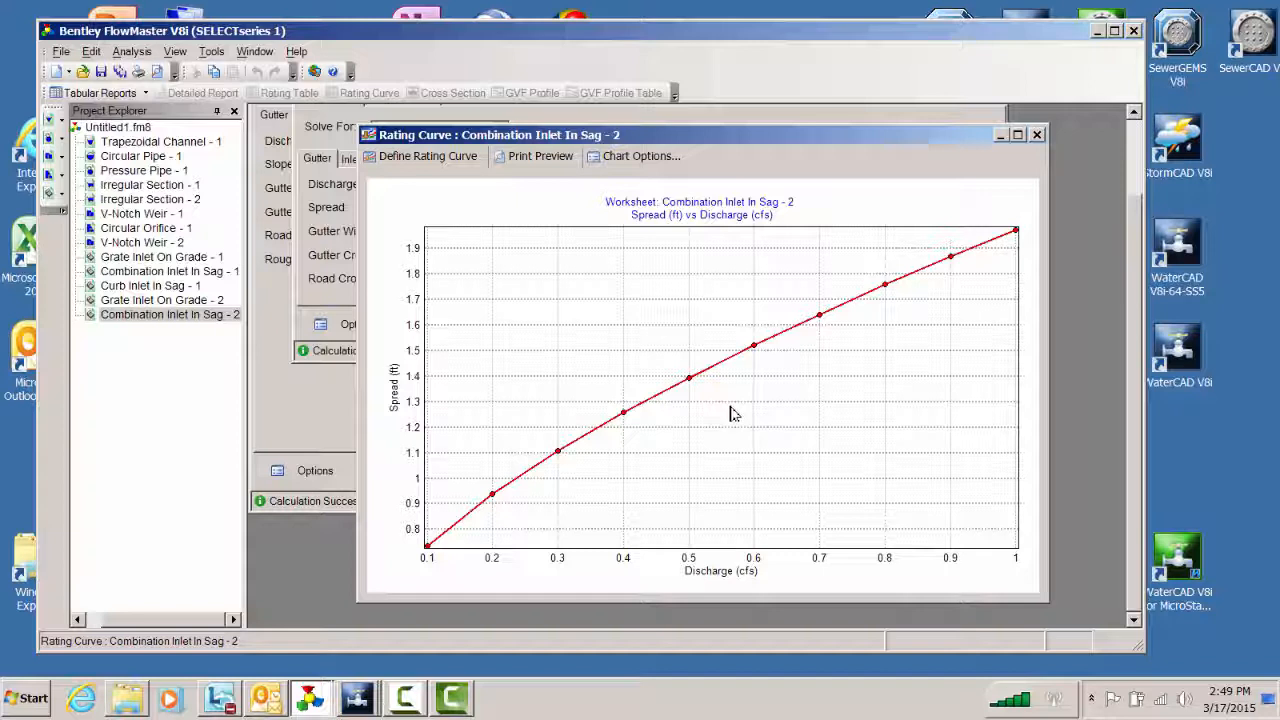
mouse_move(558, 470)
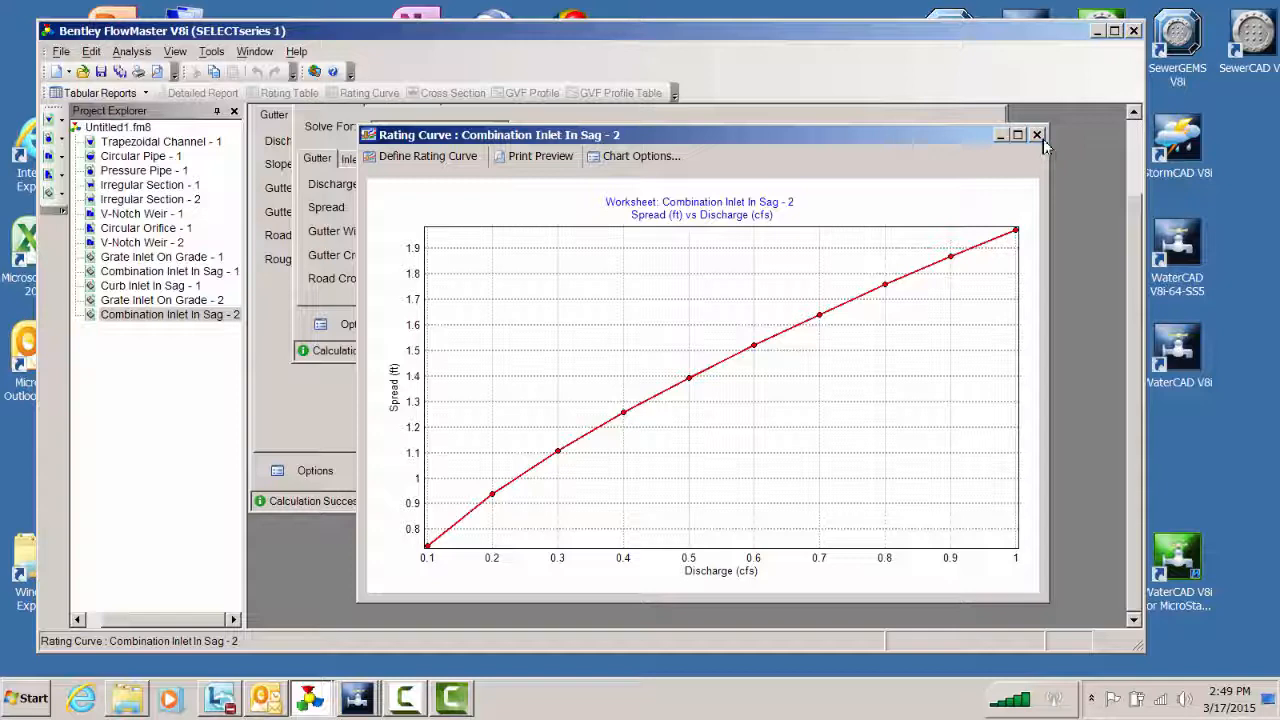
left_click(1036, 134)
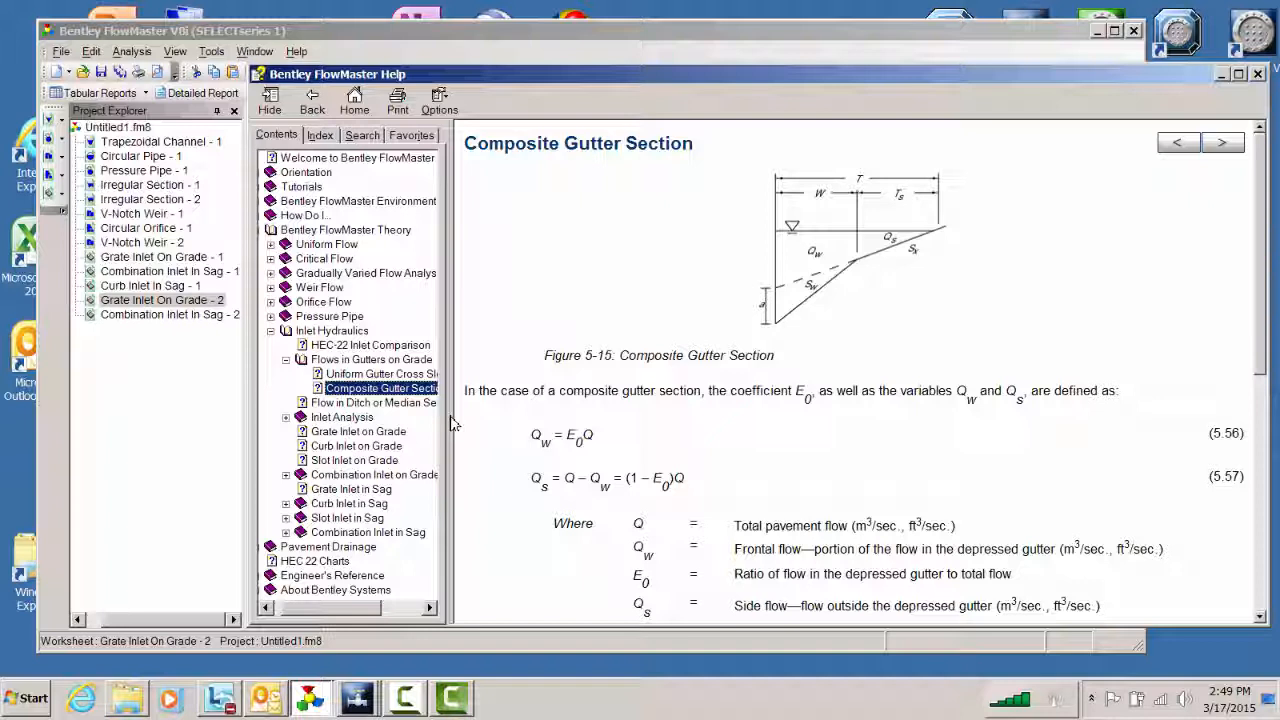
mouse_move(484, 414)
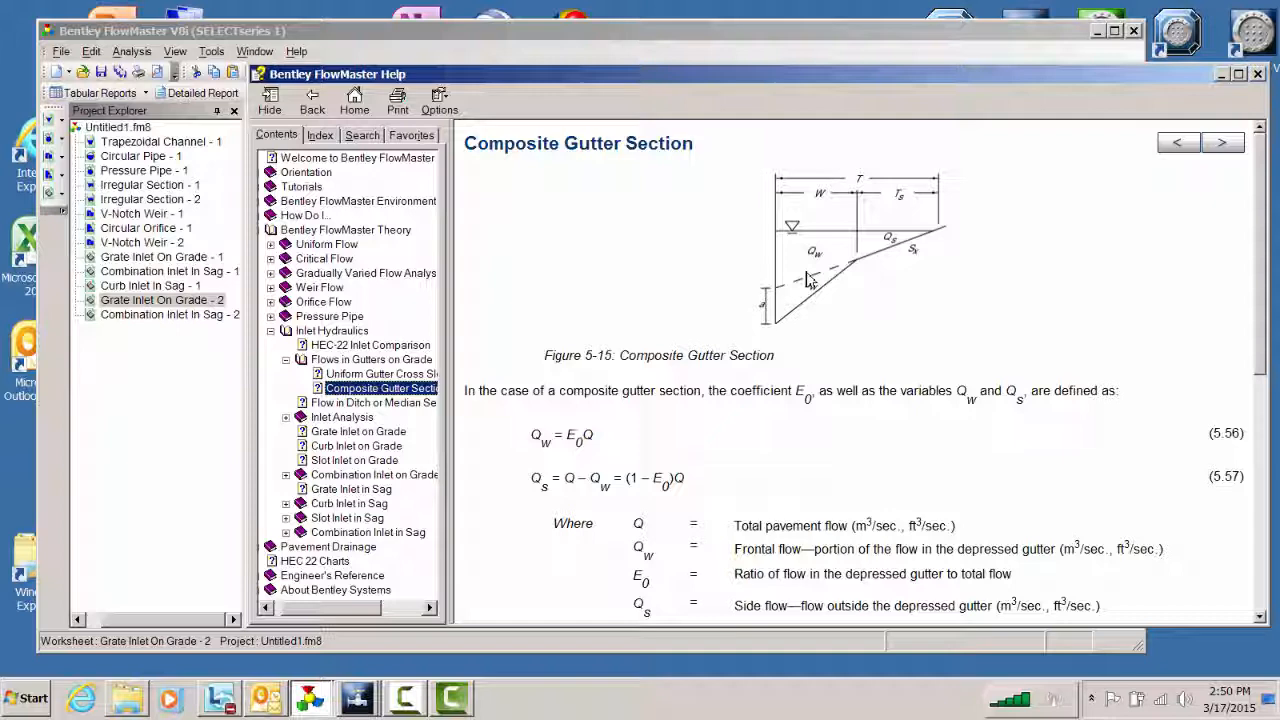
Move to the Curb Inlet on Grade help topic.
left_click(356, 444)
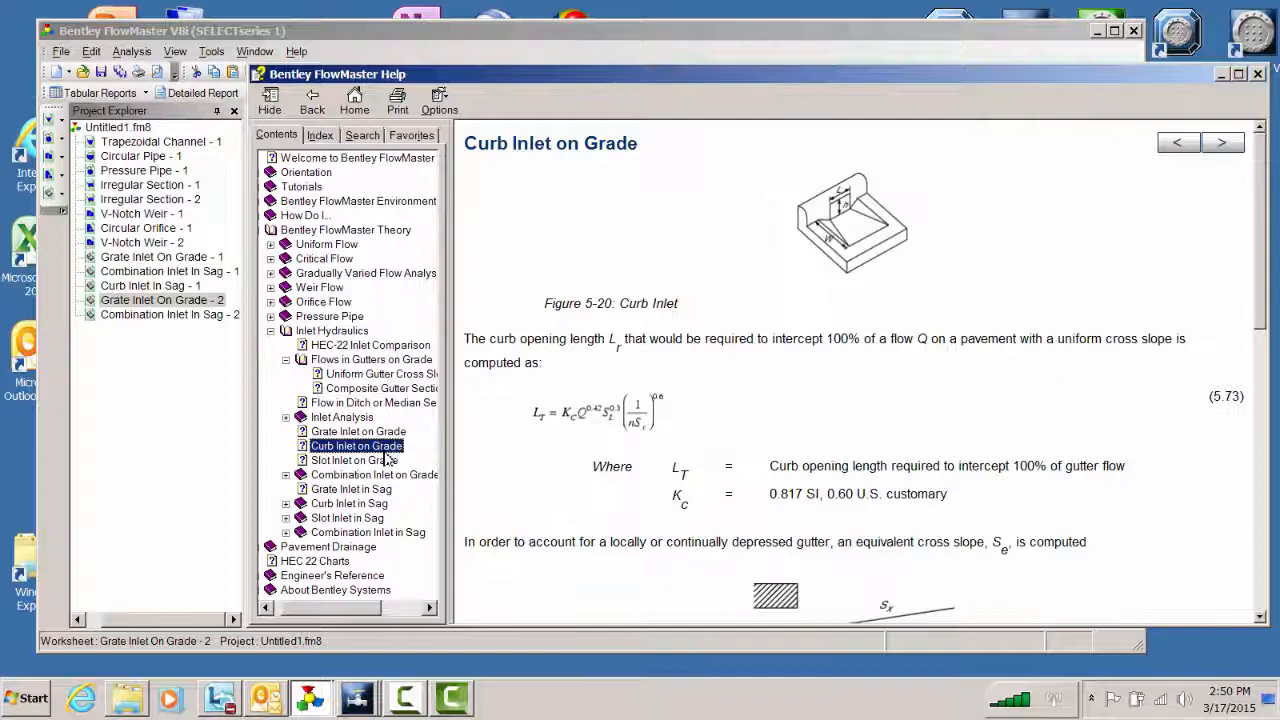
Scroll through the Curb Inlet on Grade topic and close the Help window.
scroll("down", 3)
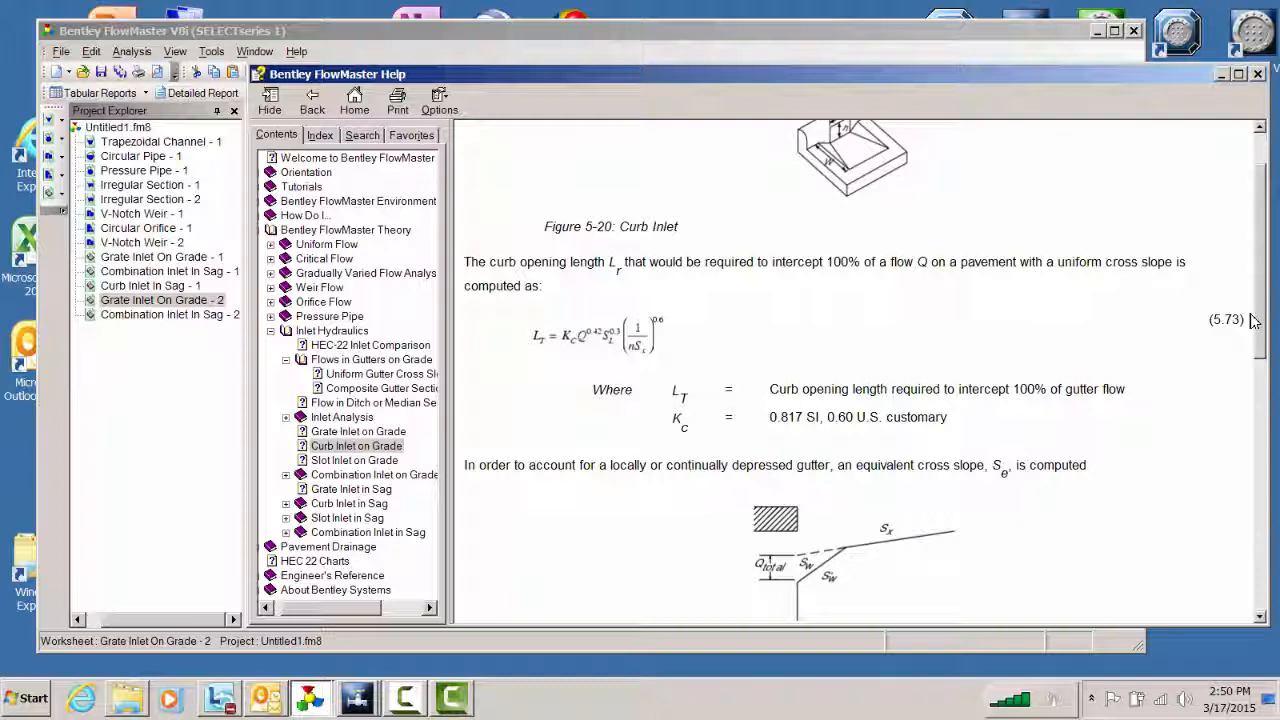
scroll("up", 3)
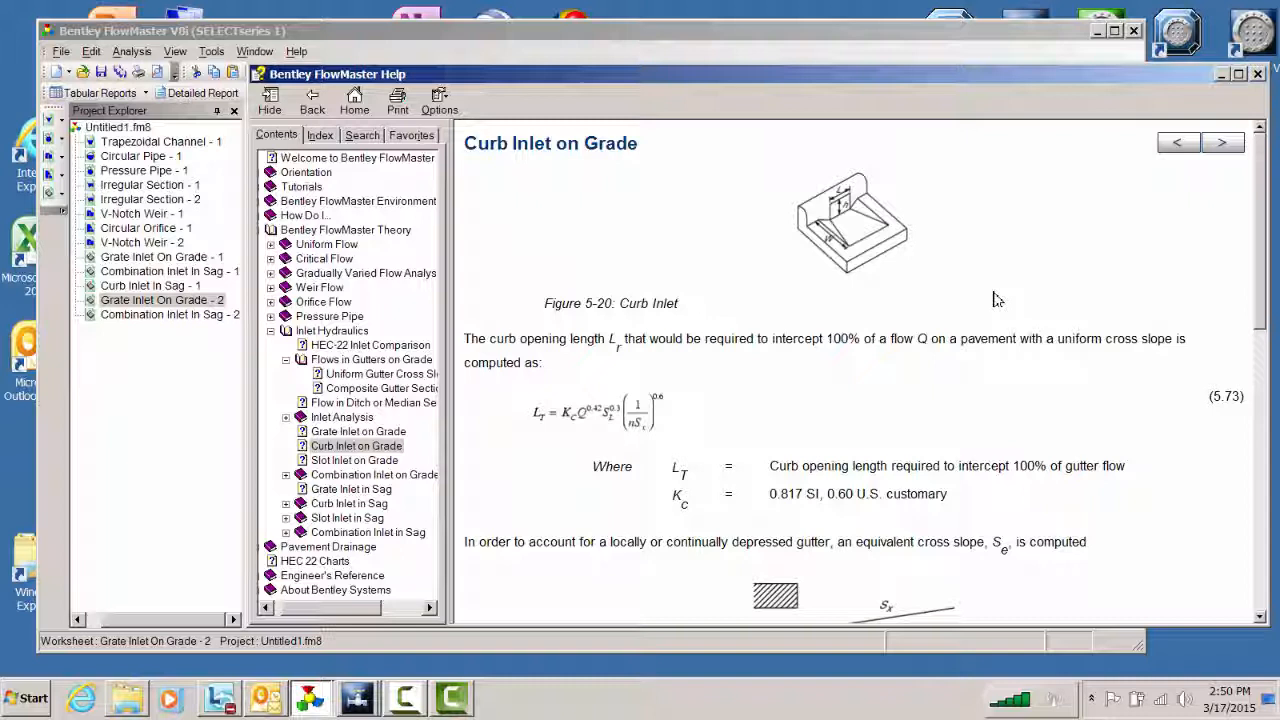
mouse_move(1258, 76)
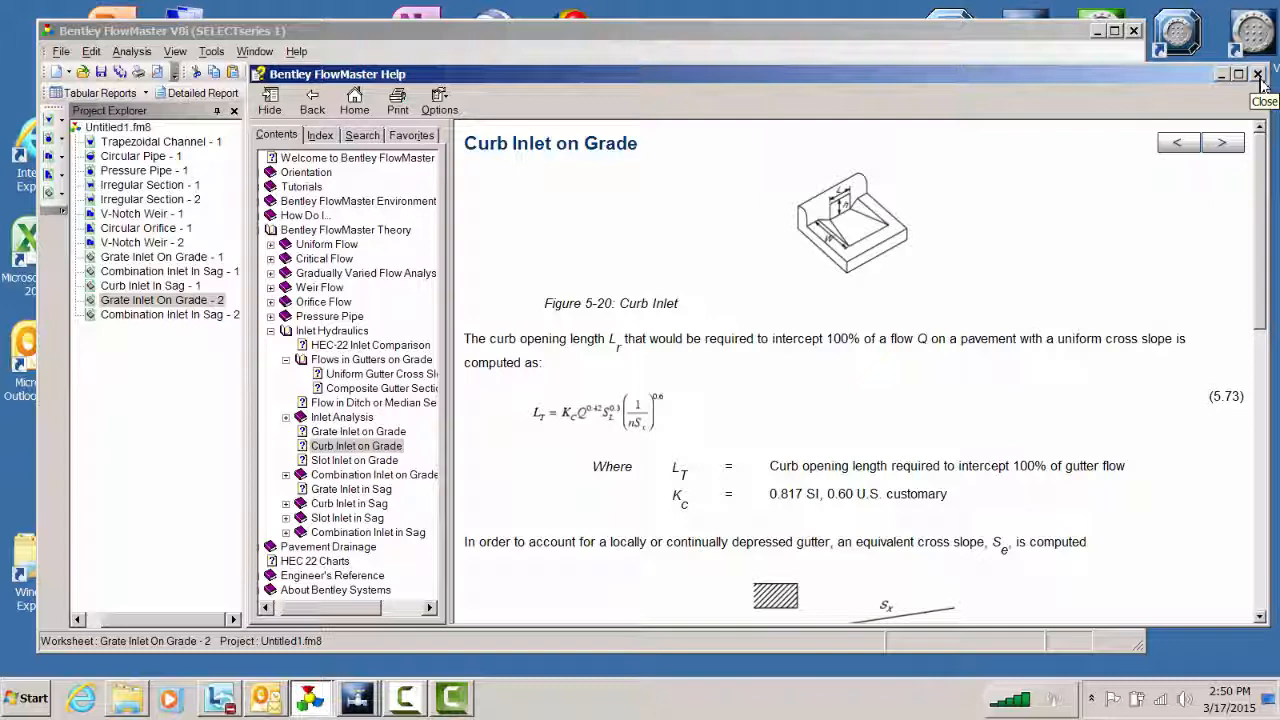
left_click(1258, 74)
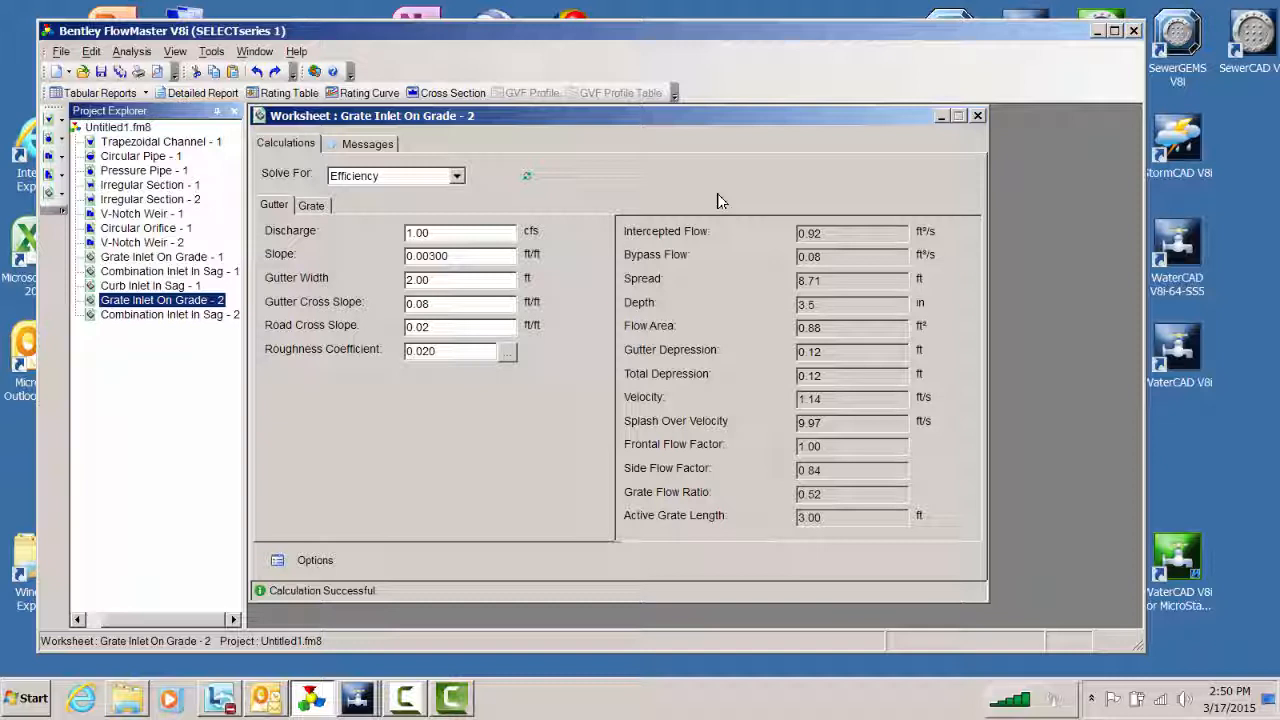